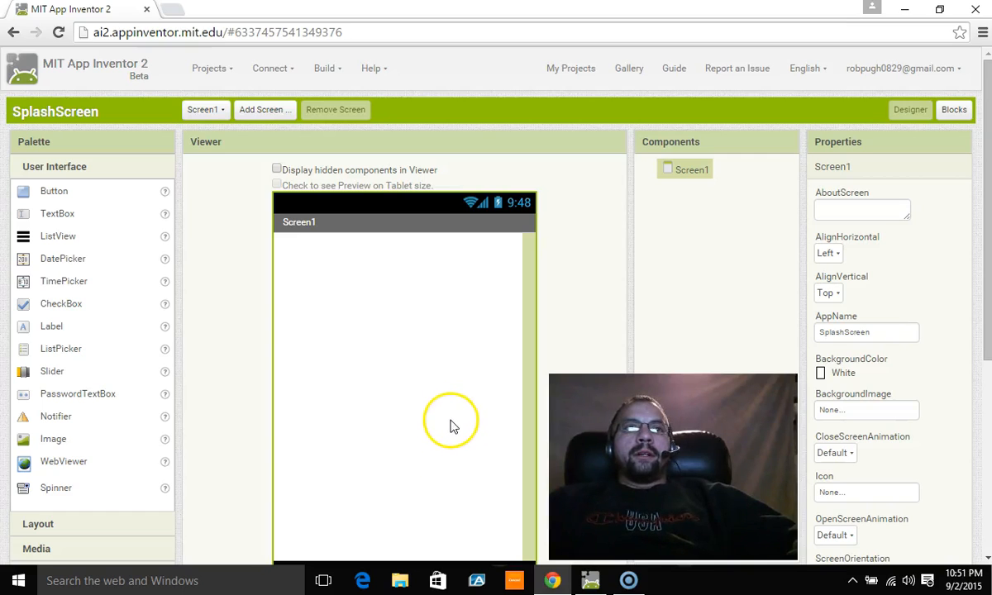
mouse_move(410, 277)
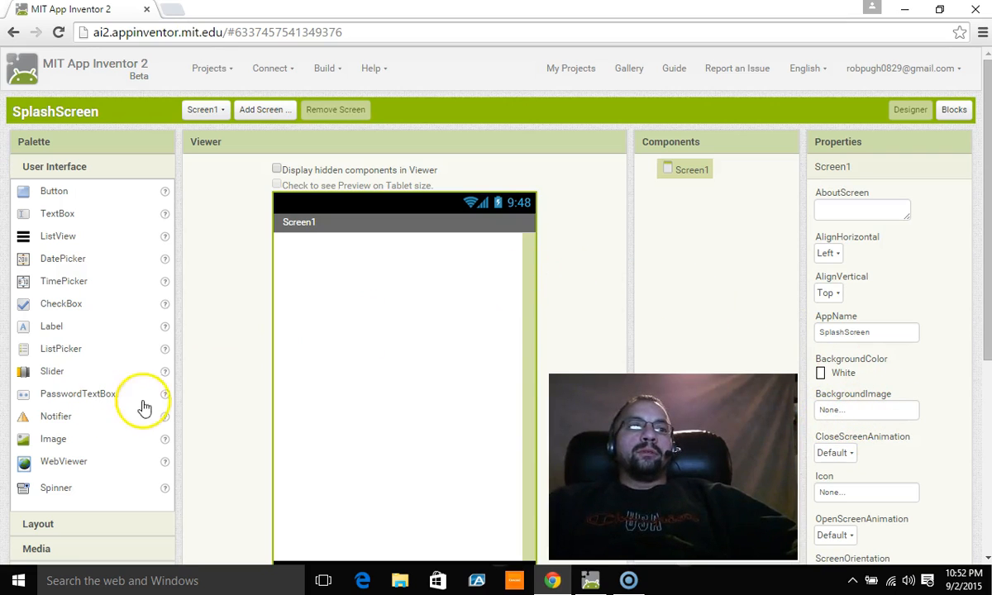
mouse_move(277, 371)
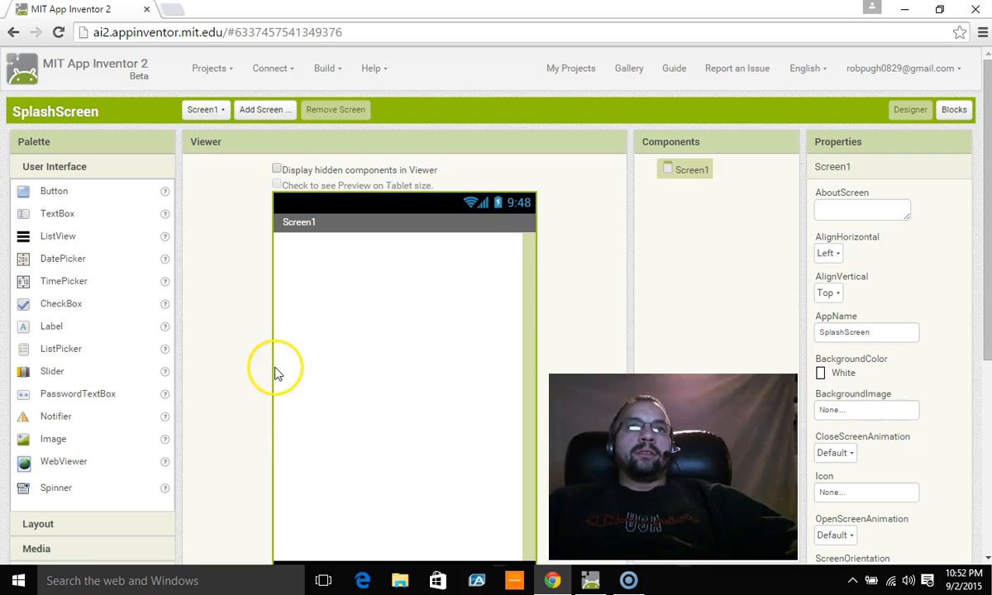
Step: Set Screen1's BackgroundColor property to Light Gray
scroll(down, 3)
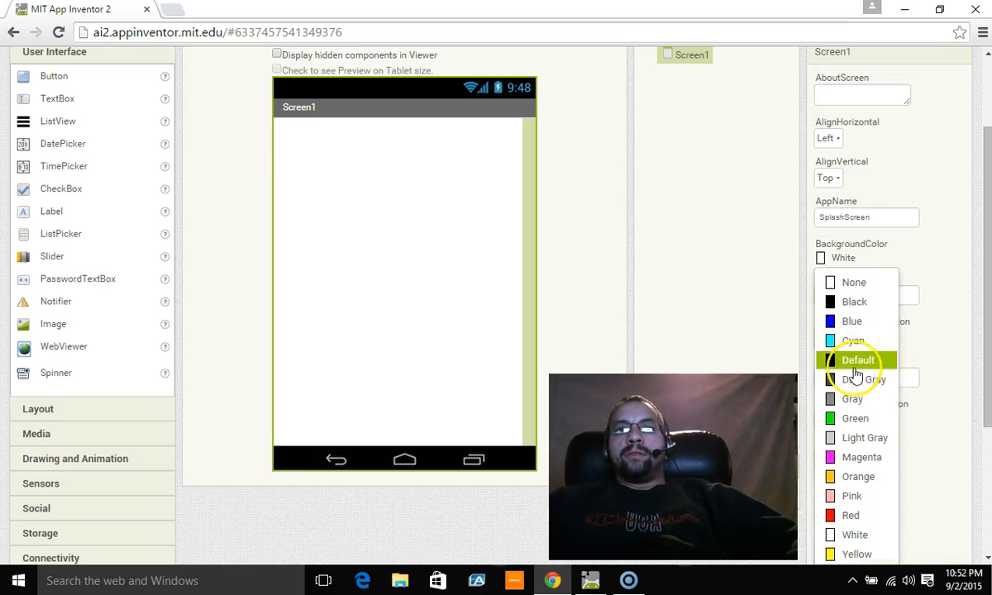
mouse_move(854, 398)
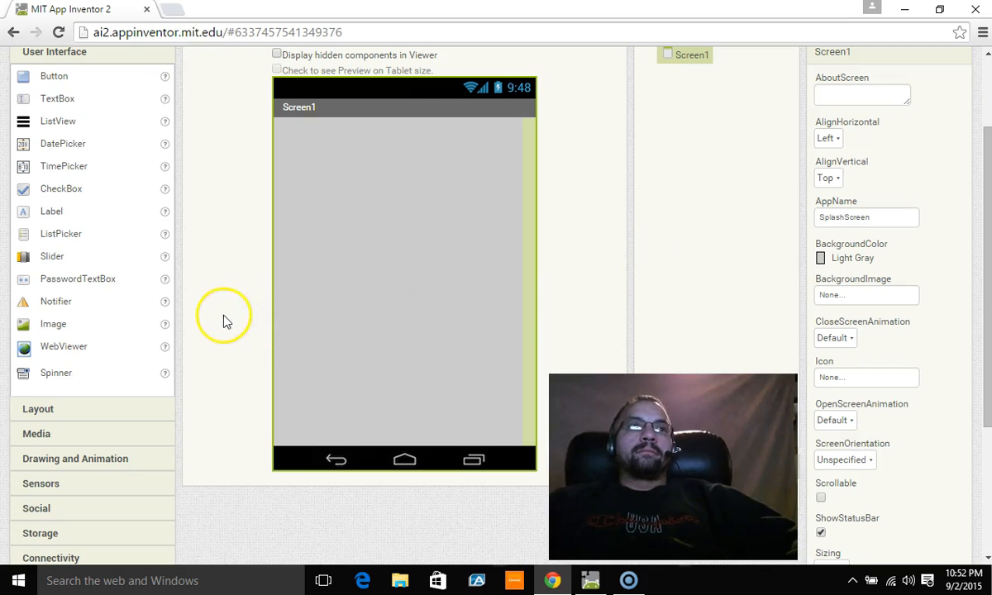
mouse_move(463, 427)
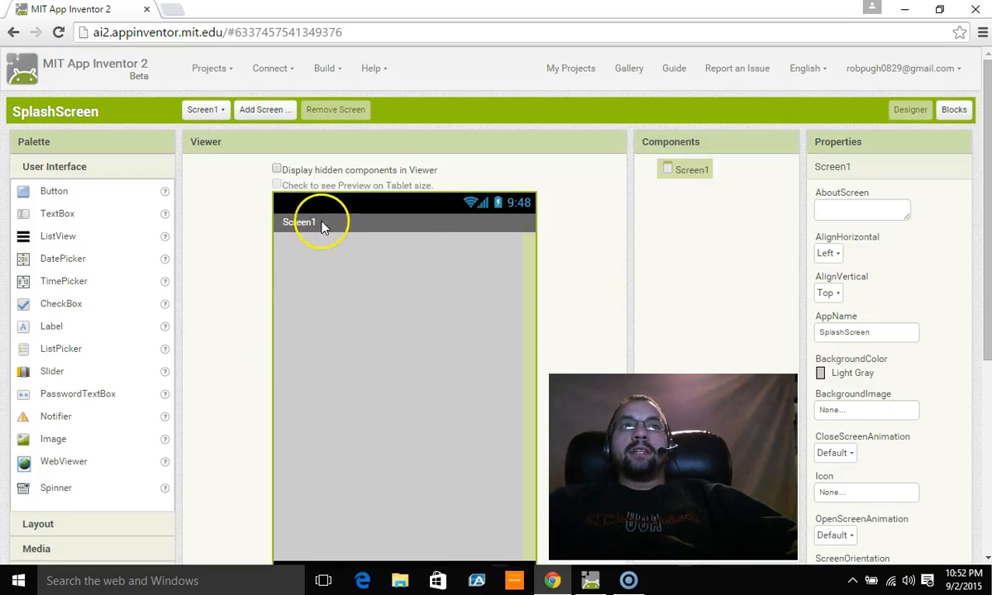
mouse_move(279, 237)
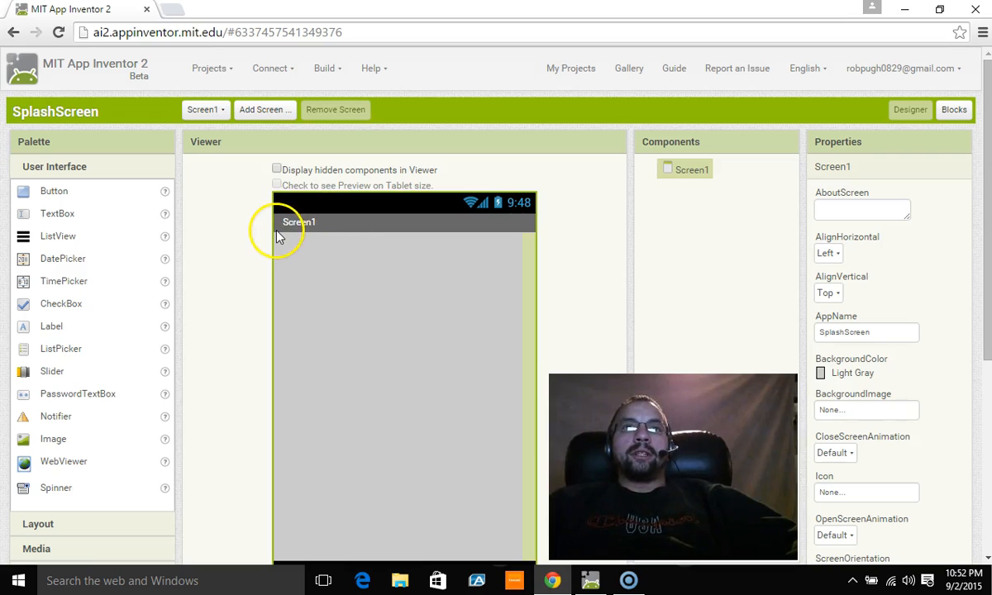
scroll(down, 3)
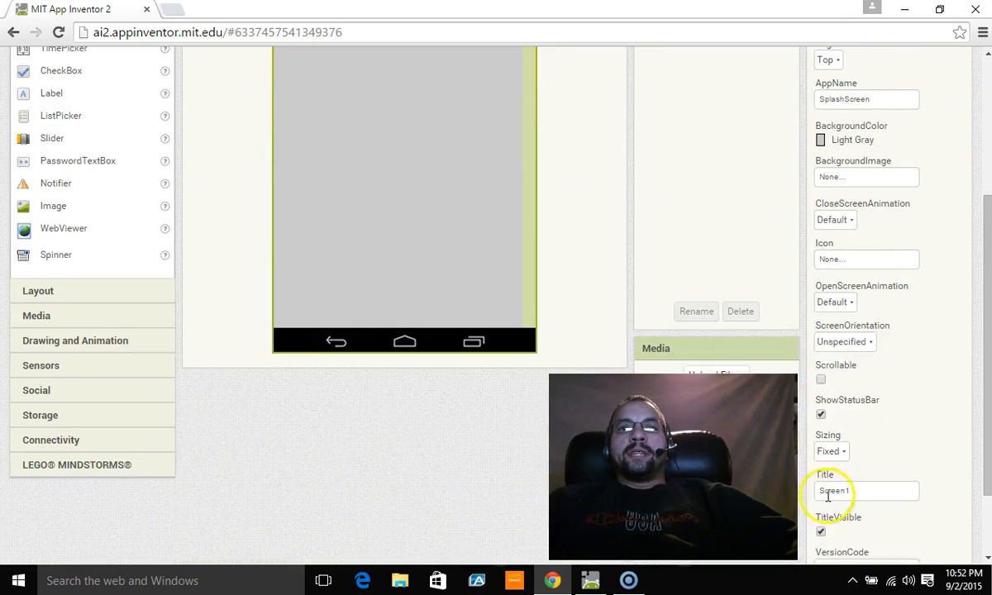
scroll(down, 3)
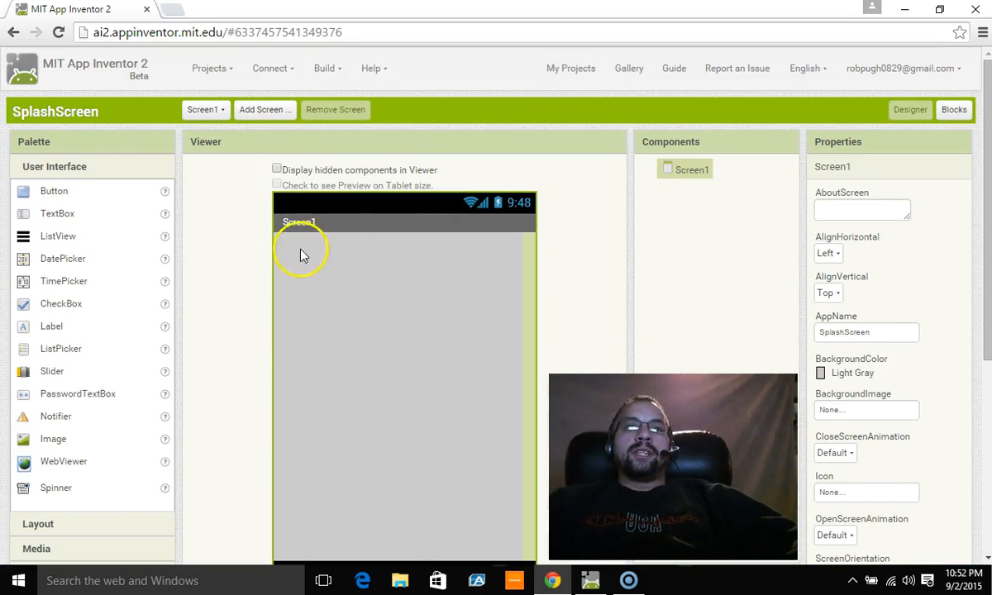
mouse_move(321, 241)
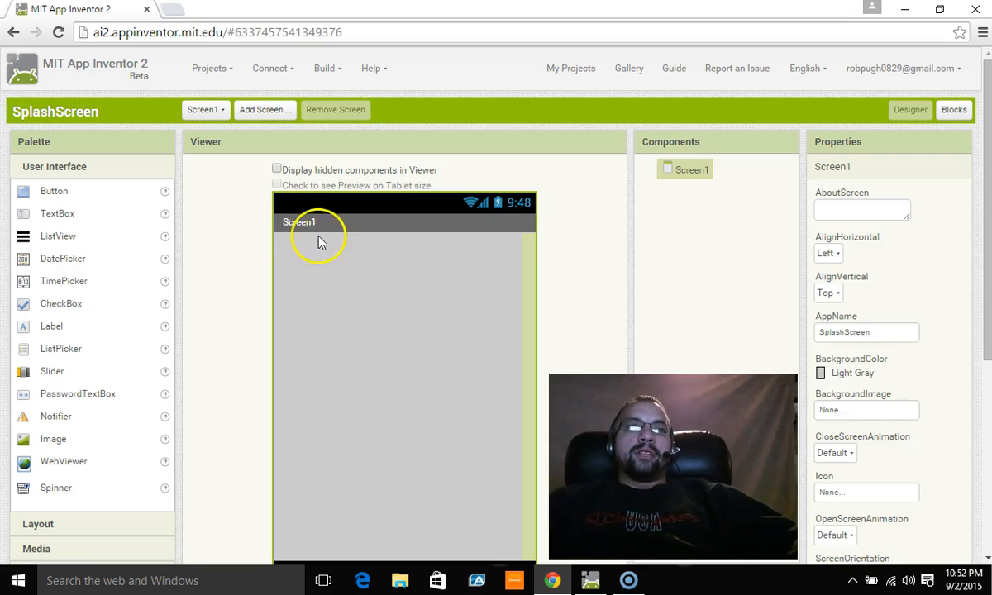
mouse_move(307, 251)
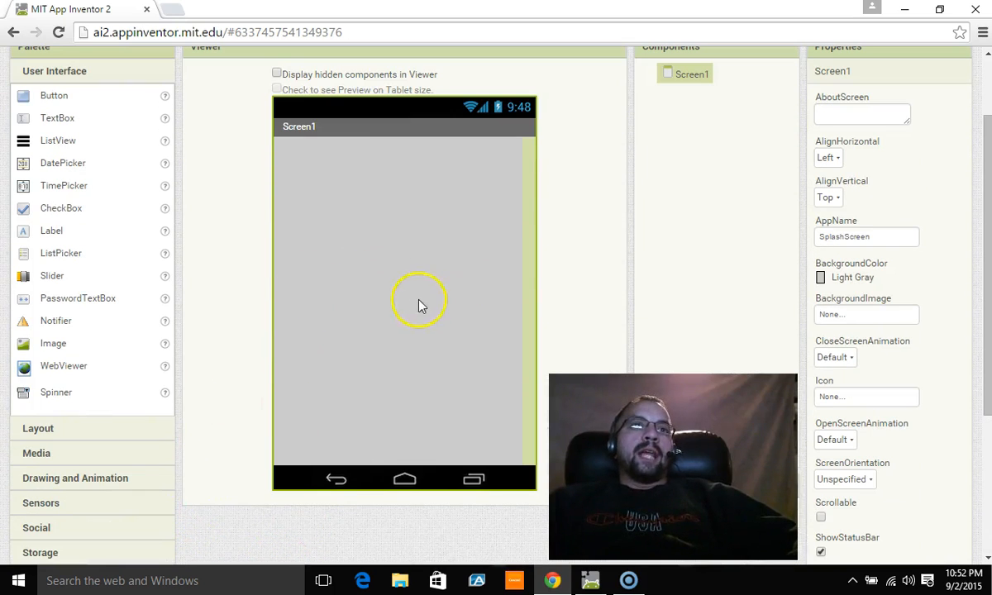
mouse_move(107, 235)
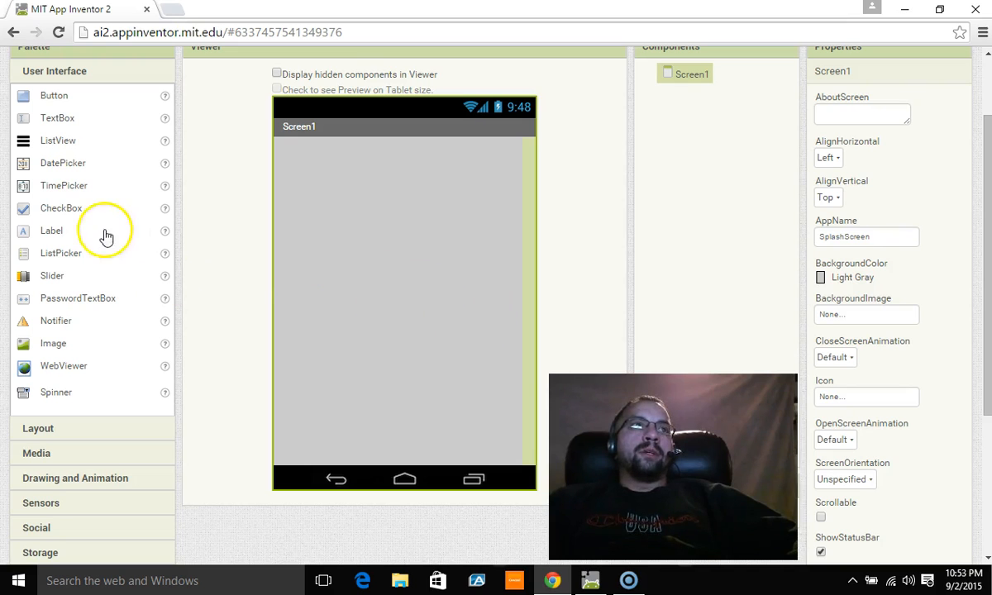
mouse_move(205, 488)
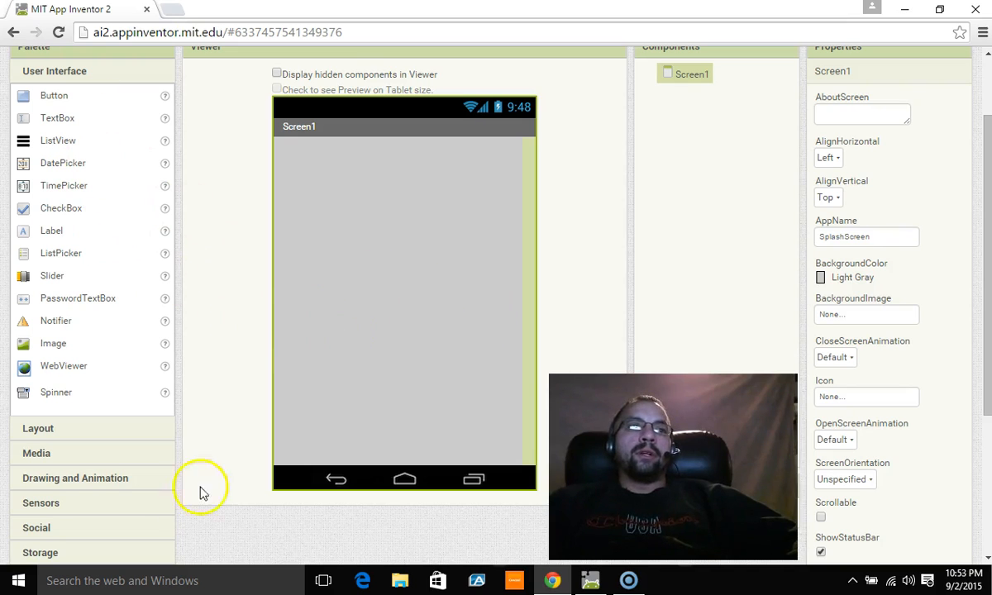
Step: Add HorizontalArrangement1 to Screen1 with Fill parent width and 40 percent height
click(49, 96)
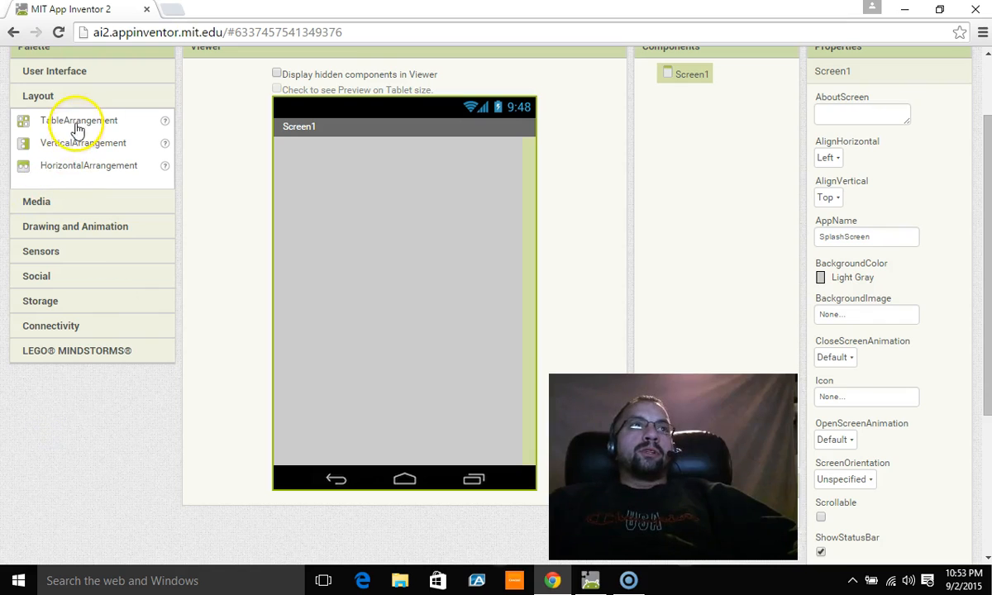
drag(90, 173, 314, 182)
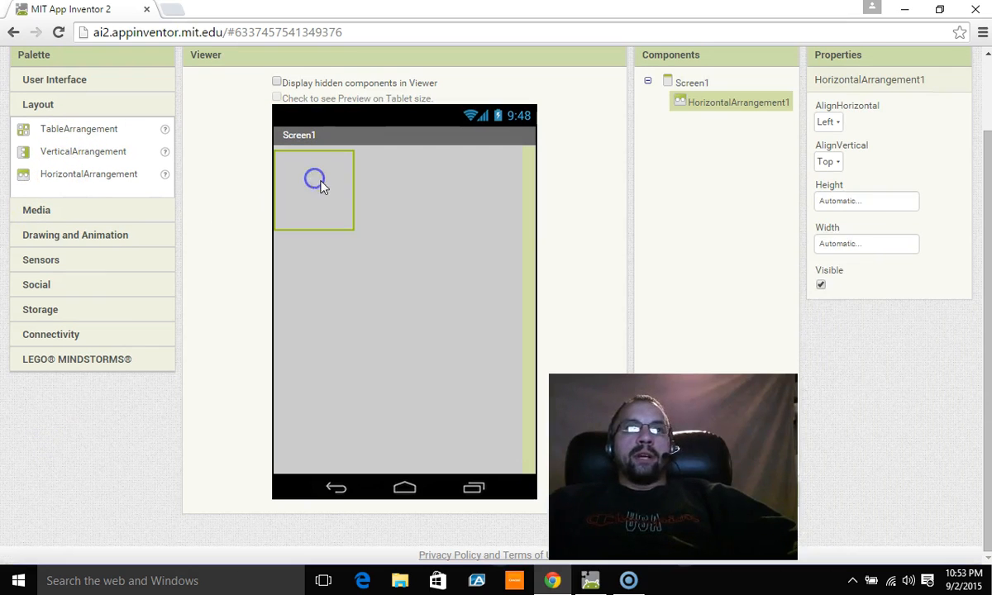
click(864, 243)
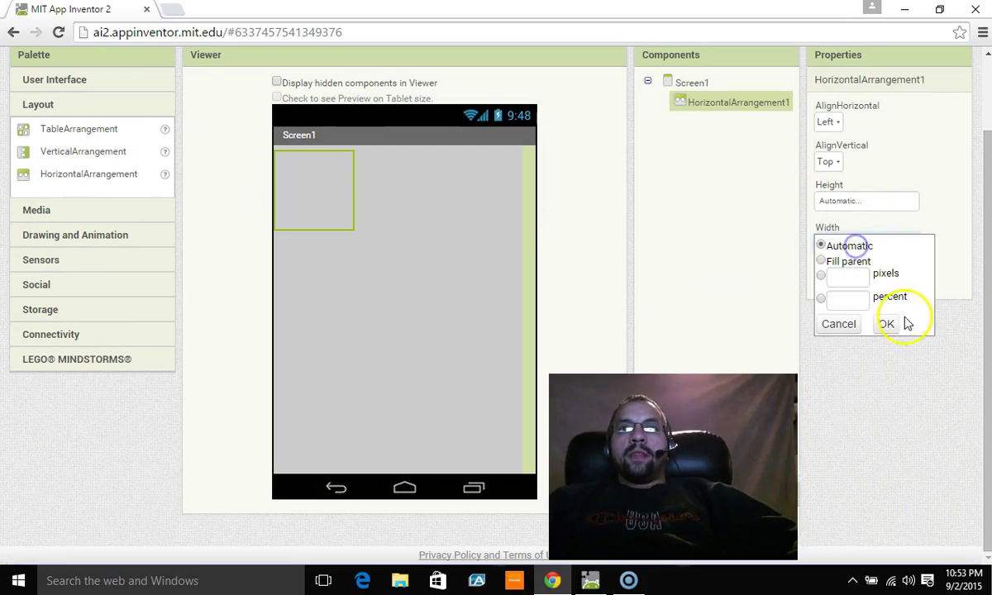
click(820, 262)
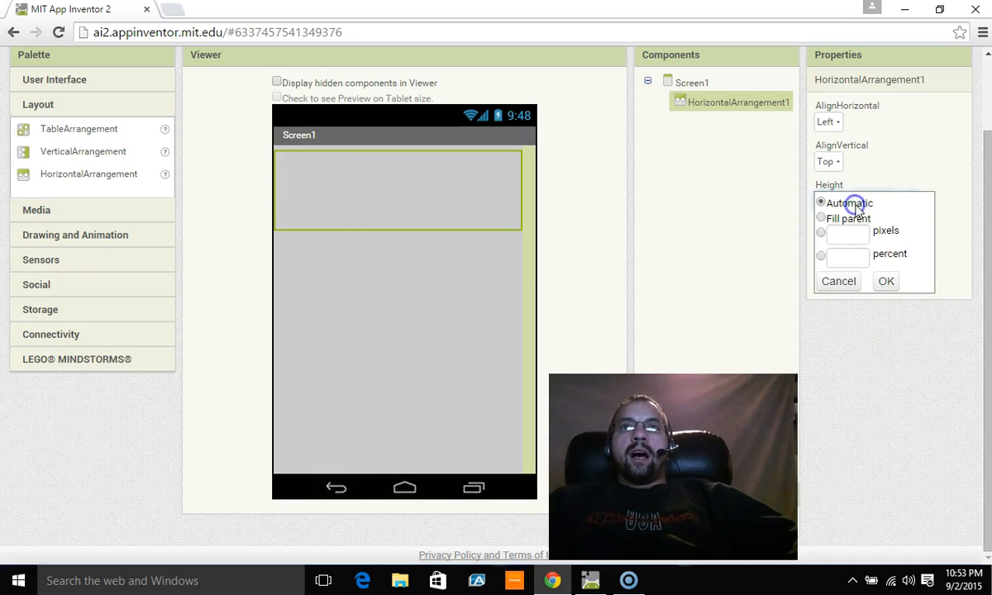
click(821, 254)
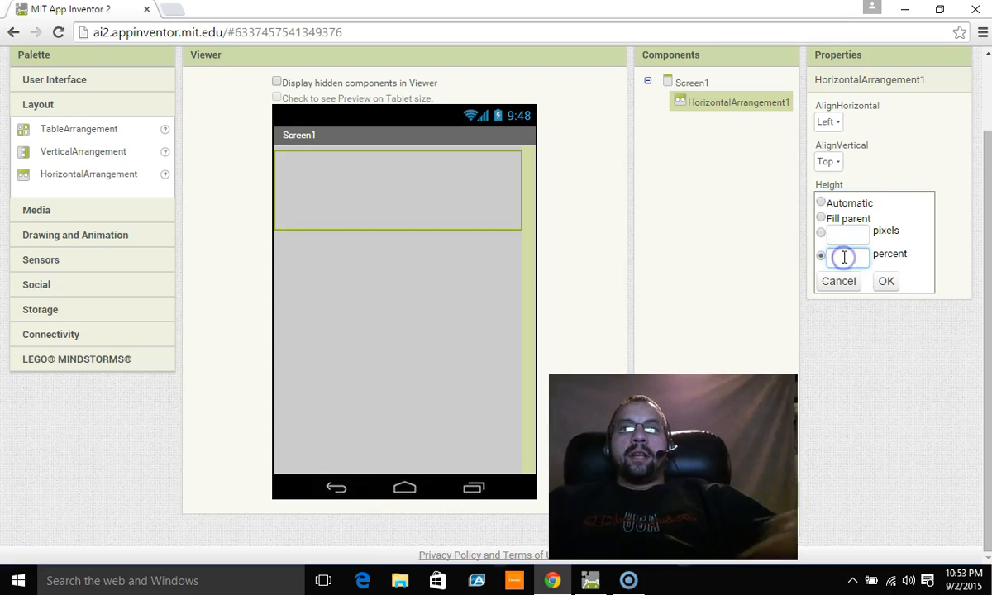
text(40)
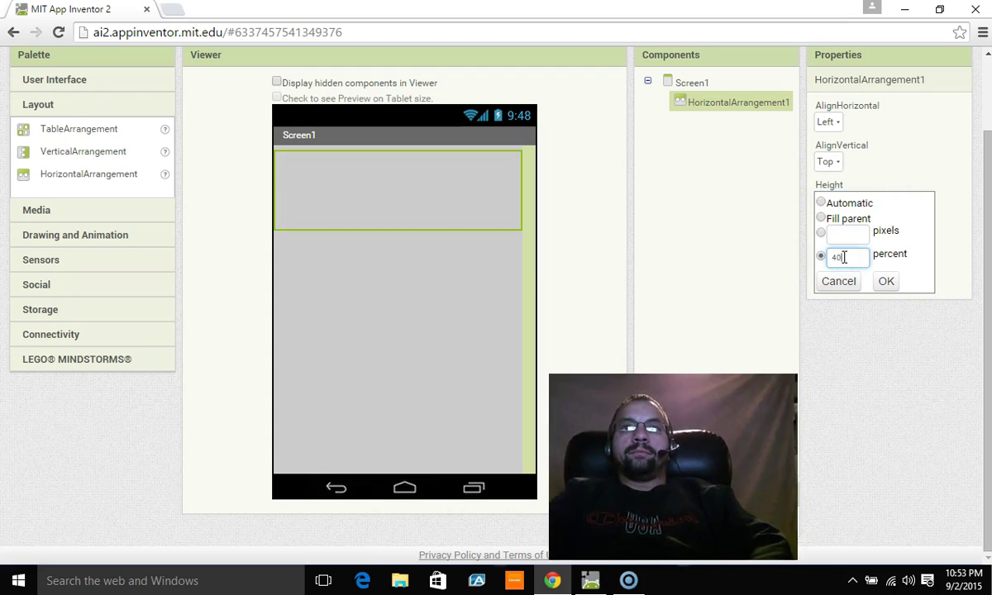
click(886, 281)
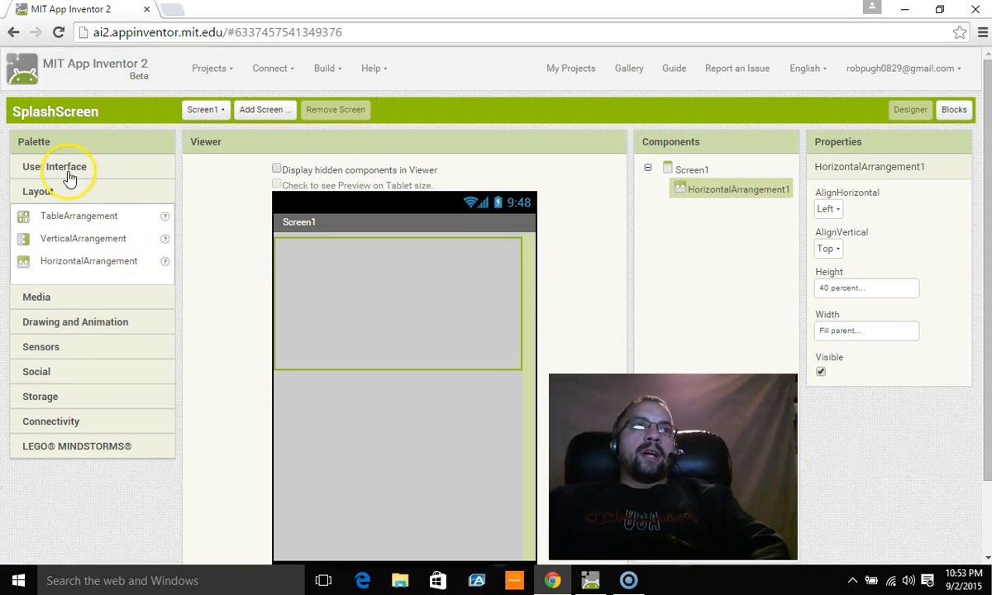
Step: Add Label1 reading 'SplashScreen!' at font size 40 with Fill parent width
click(64, 165)
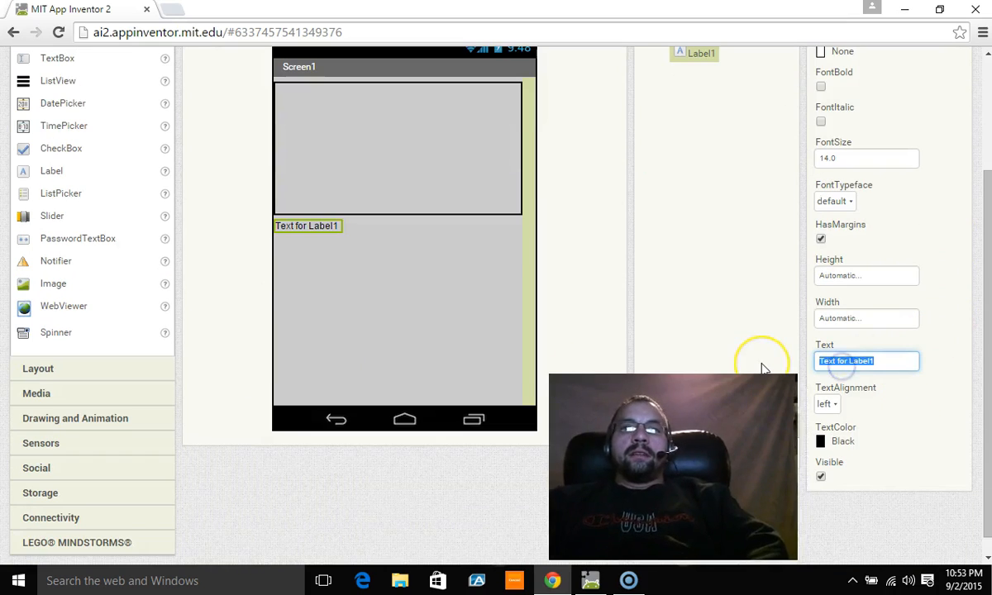
text(SplashScreen!)
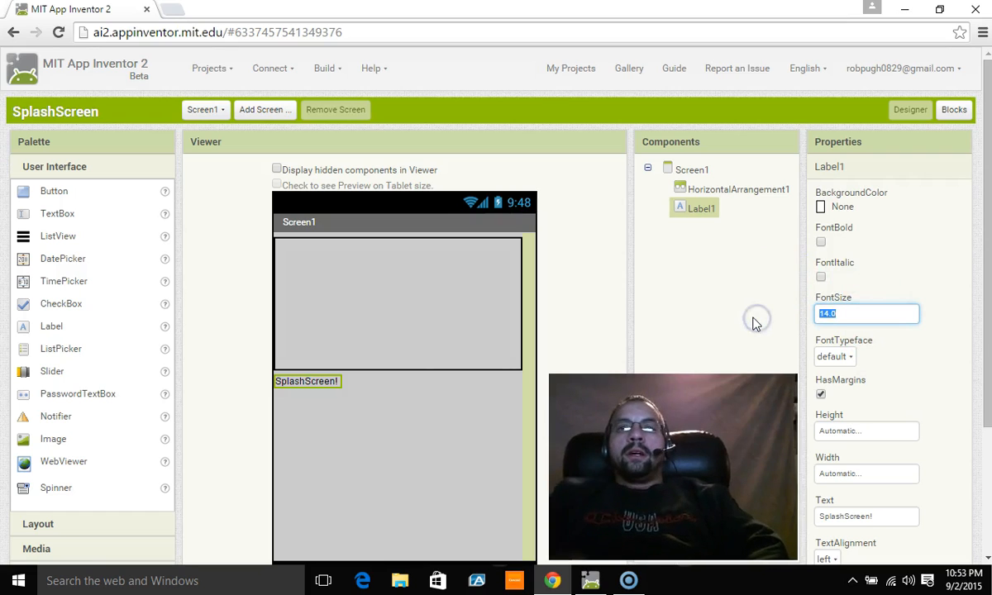
text(40)
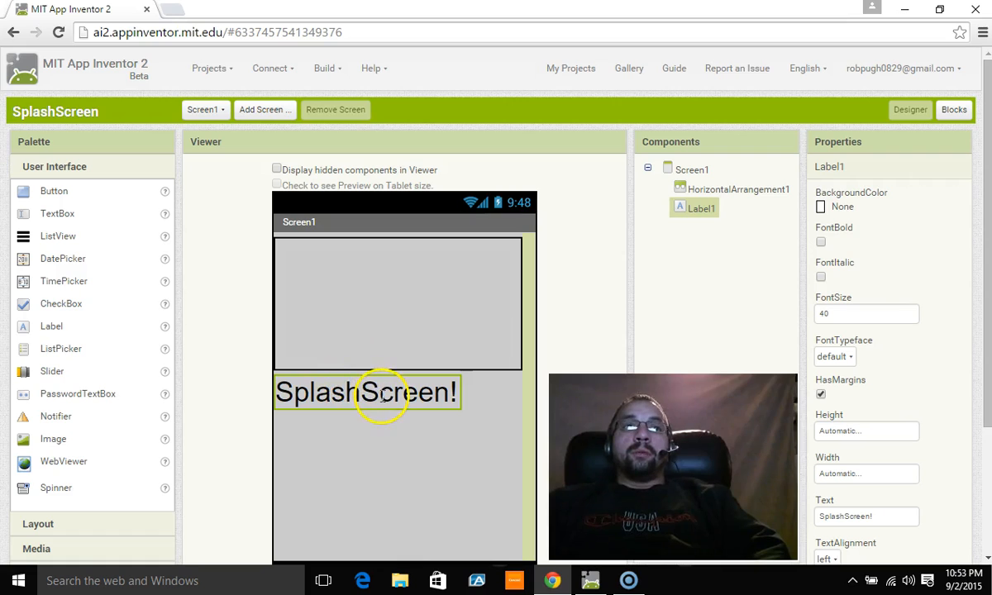
click(866, 473)
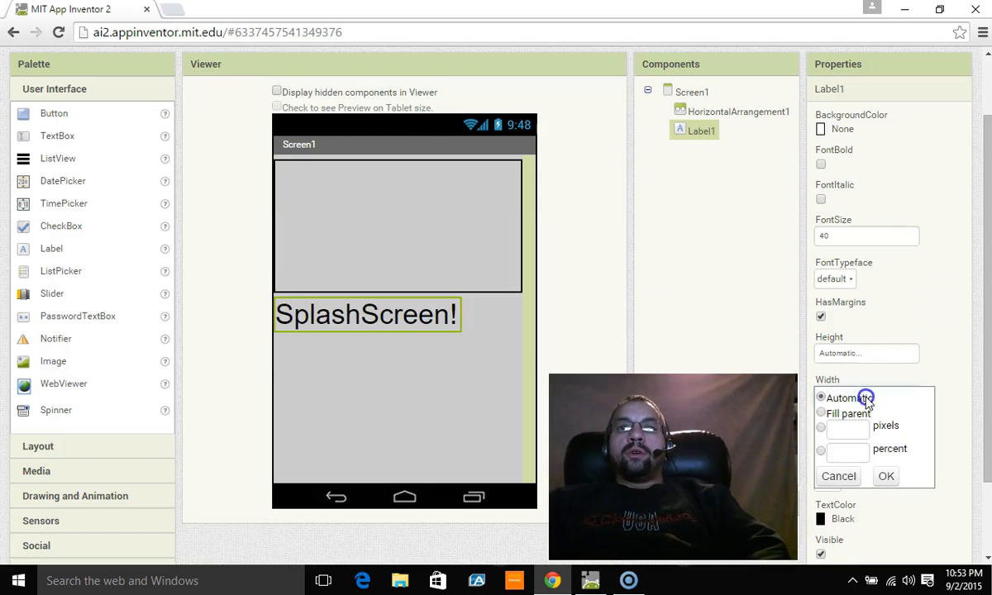
click(820, 414)
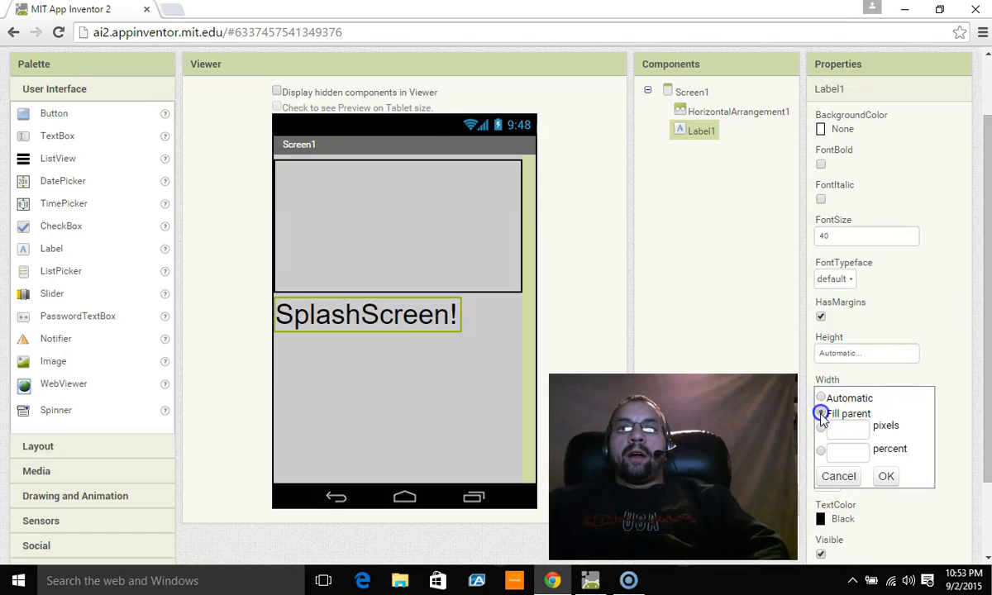
click(886, 476)
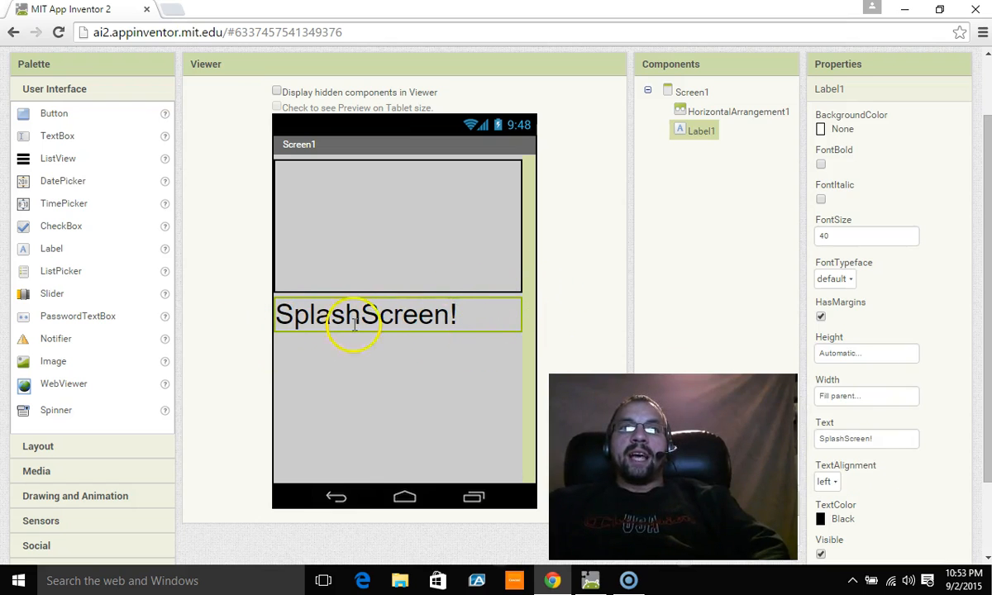
Step: Set Label1's TextAlignment to center
scroll(down, 3)
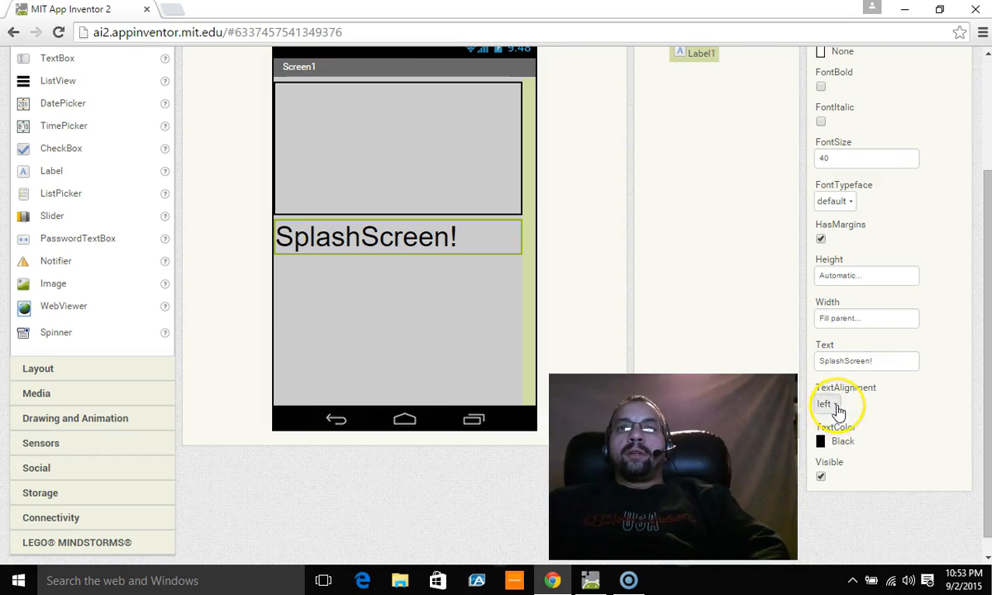
click(834, 404)
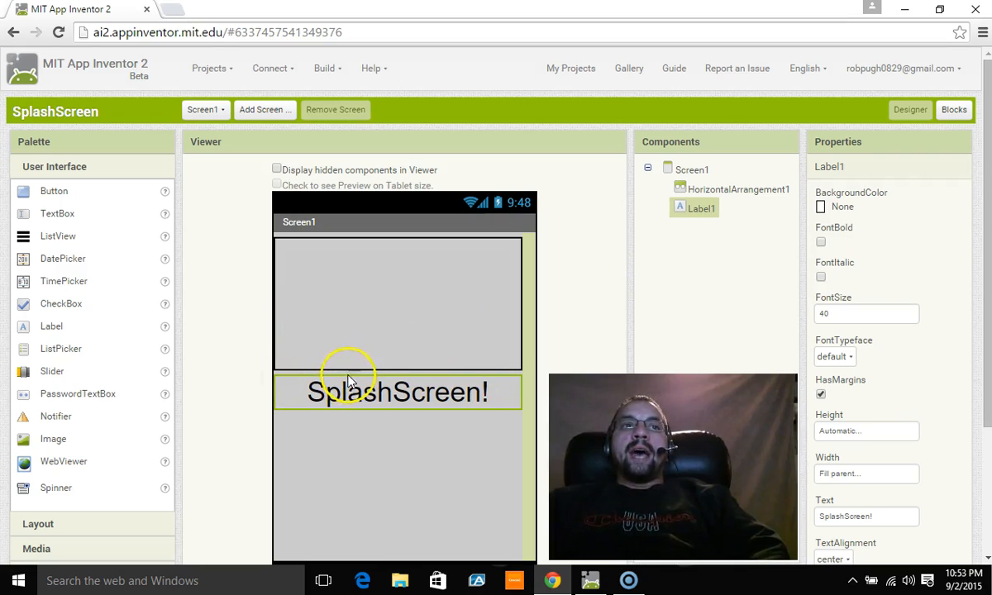
mouse_move(319, 379)
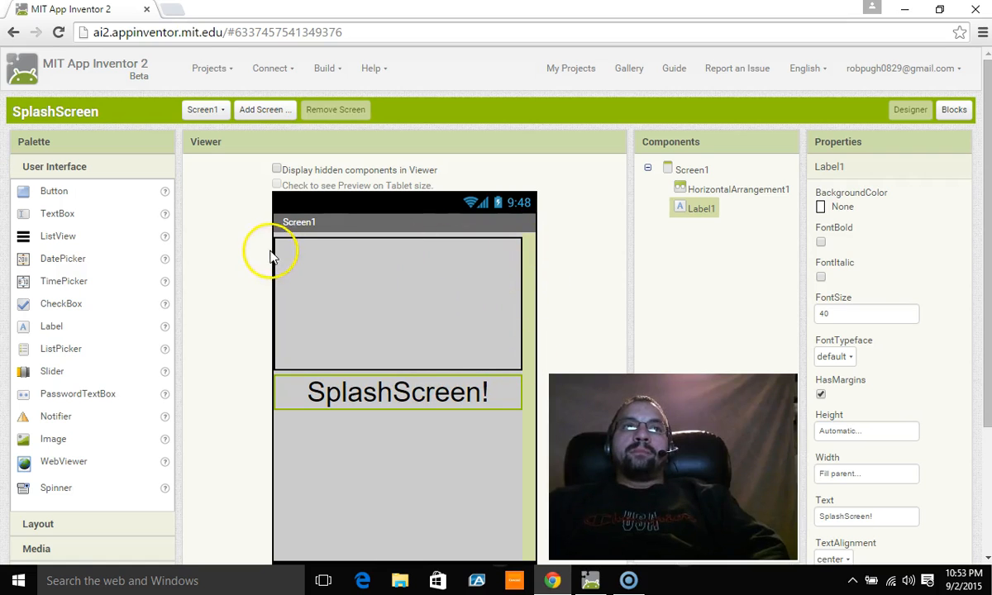
mouse_move(432, 443)
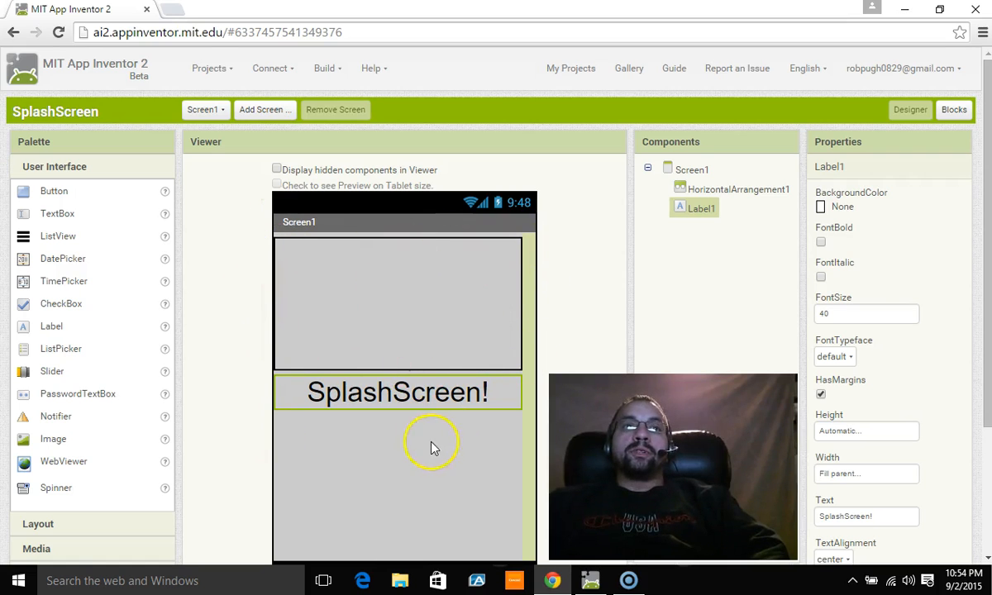
scroll(down, 3)
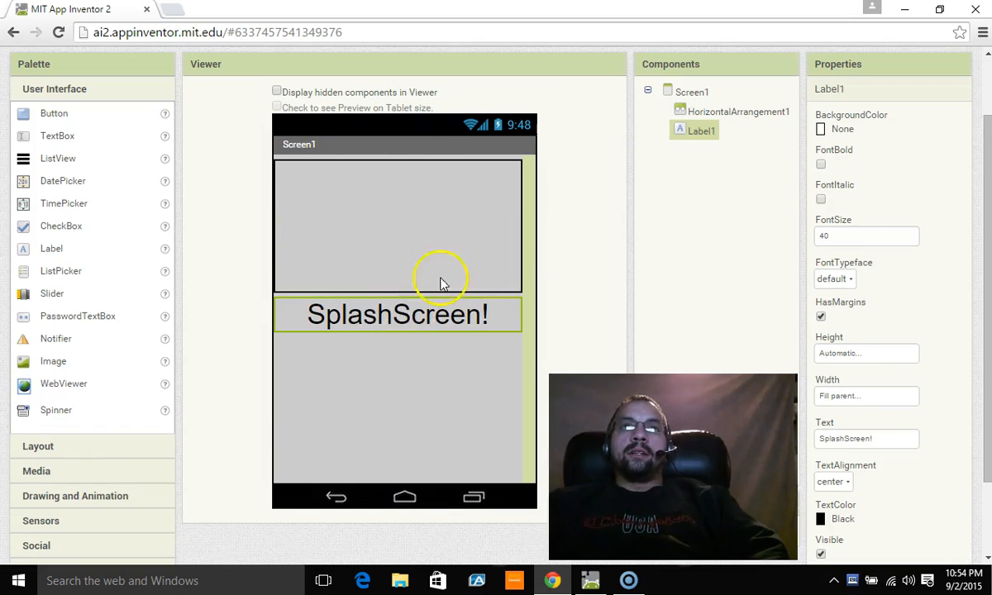
mouse_move(382, 291)
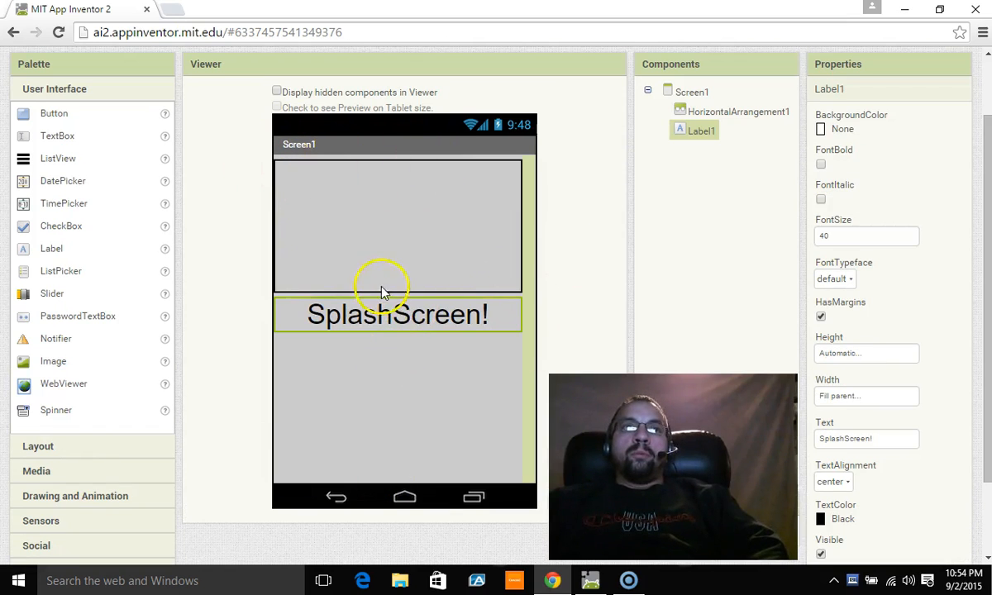
mouse_move(393, 362)
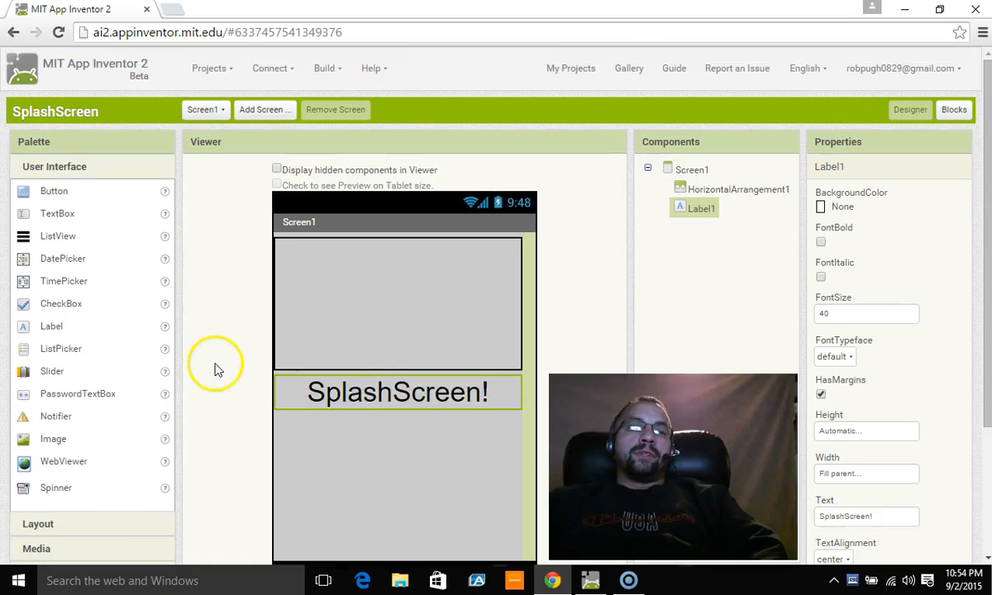
Step: Add Clock1 to Screen1 and set its TimerInterval to 7000 milliseconds
scroll(down, 3)
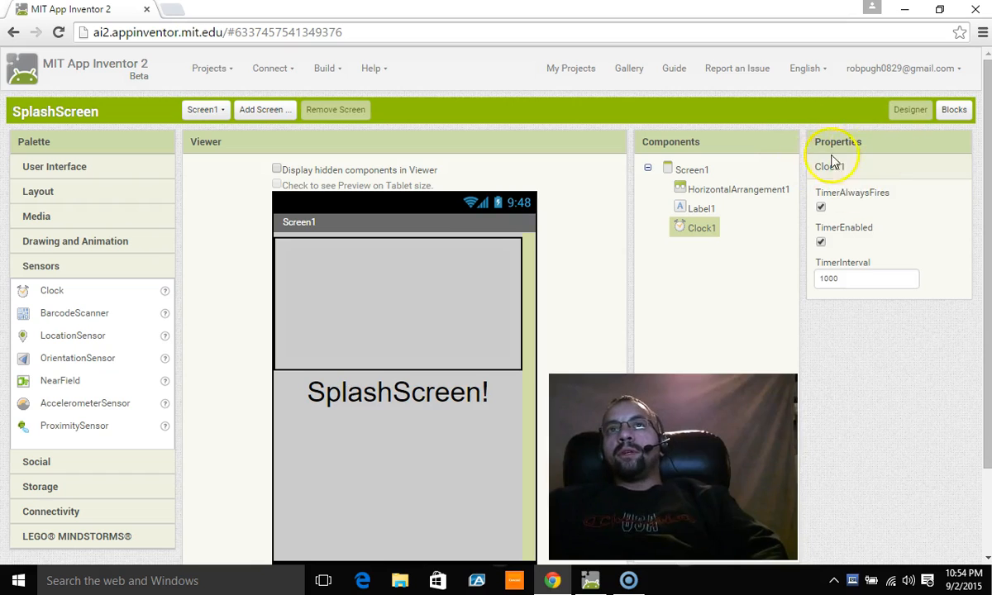
mouse_move(858, 185)
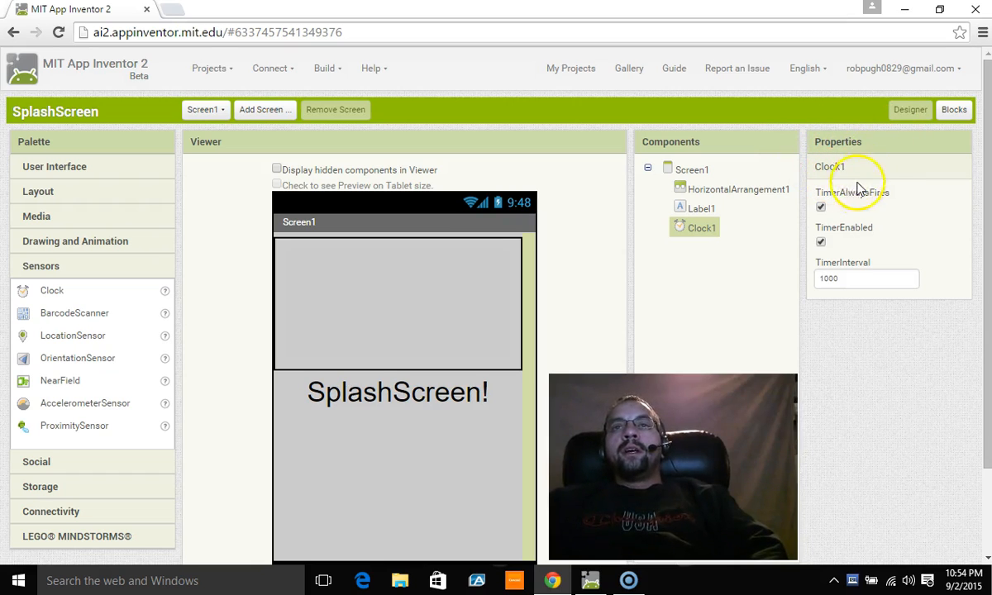
mouse_move(932, 195)
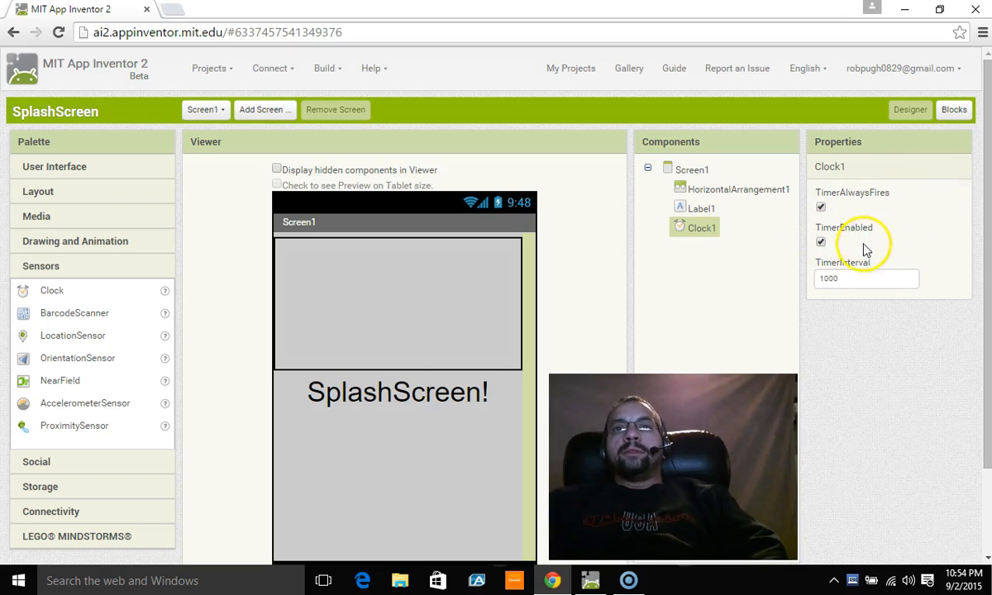
mouse_move(830, 271)
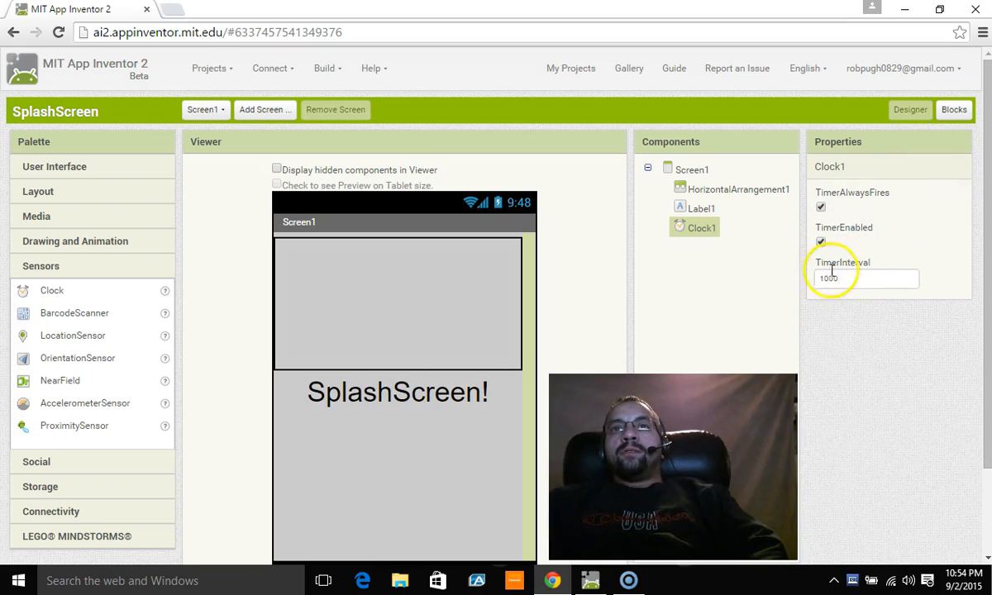
mouse_move(760, 311)
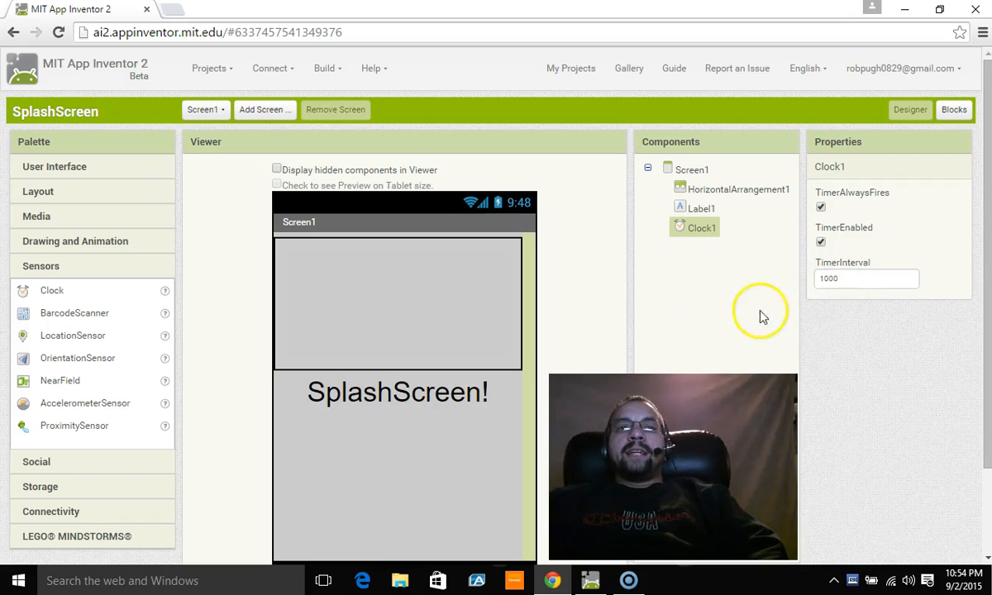
click(867, 278)
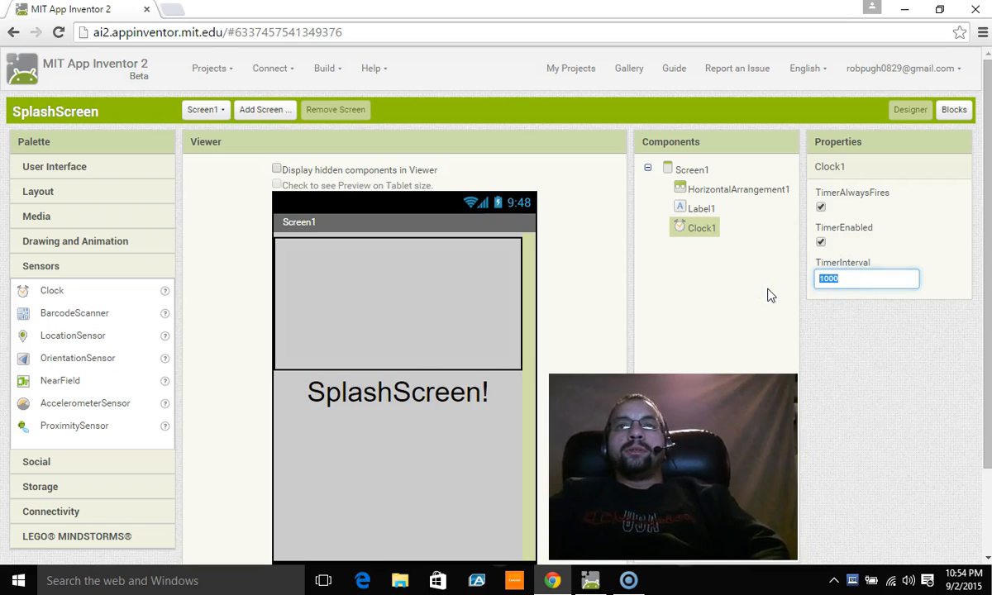
text(7000)
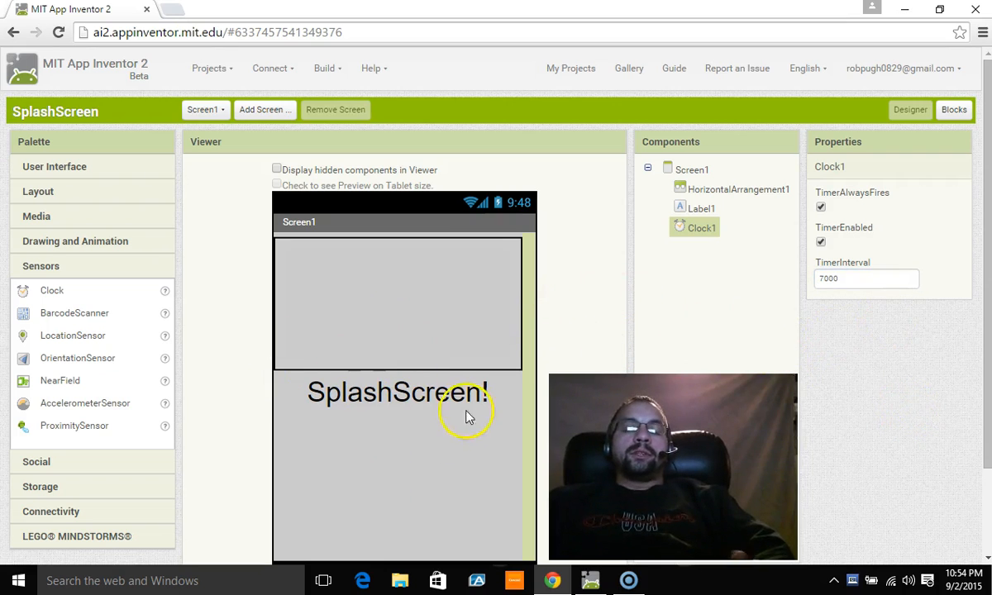
mouse_move(405, 417)
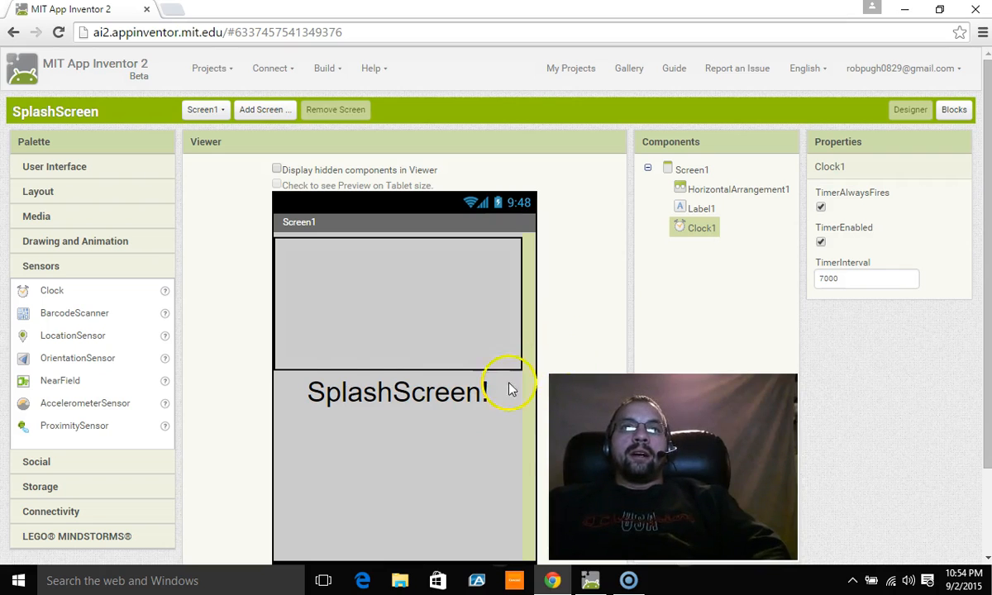
mouse_move(197, 341)
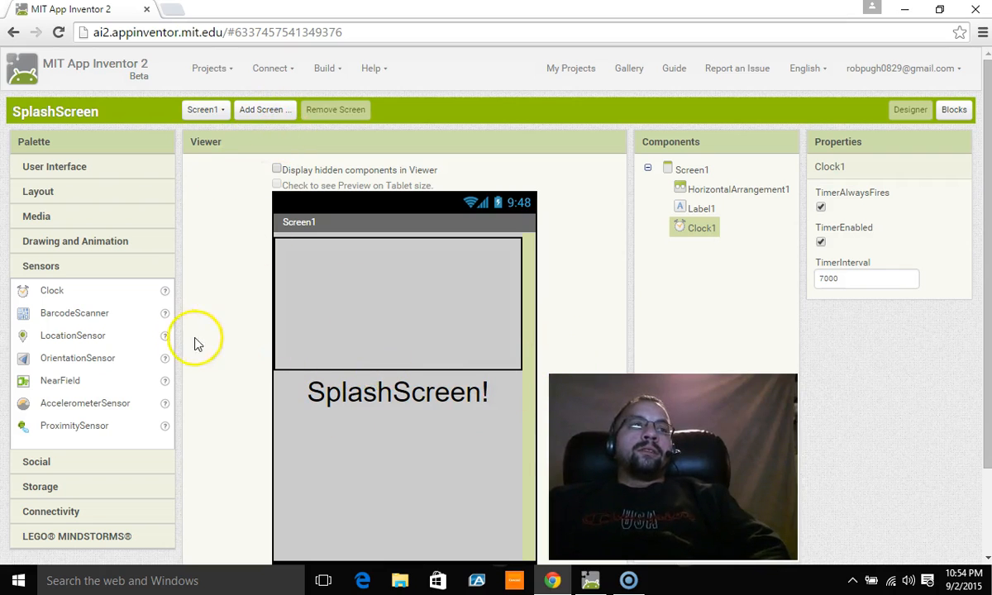
Step: Create a new screen named Screen2, then return to Screen1
click(265, 109)
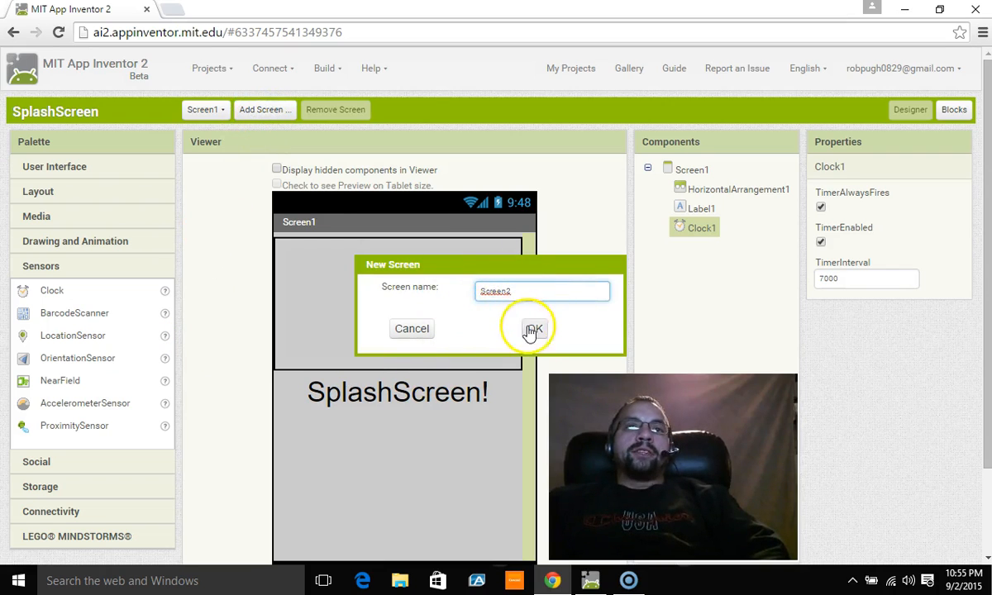
click(531, 327)
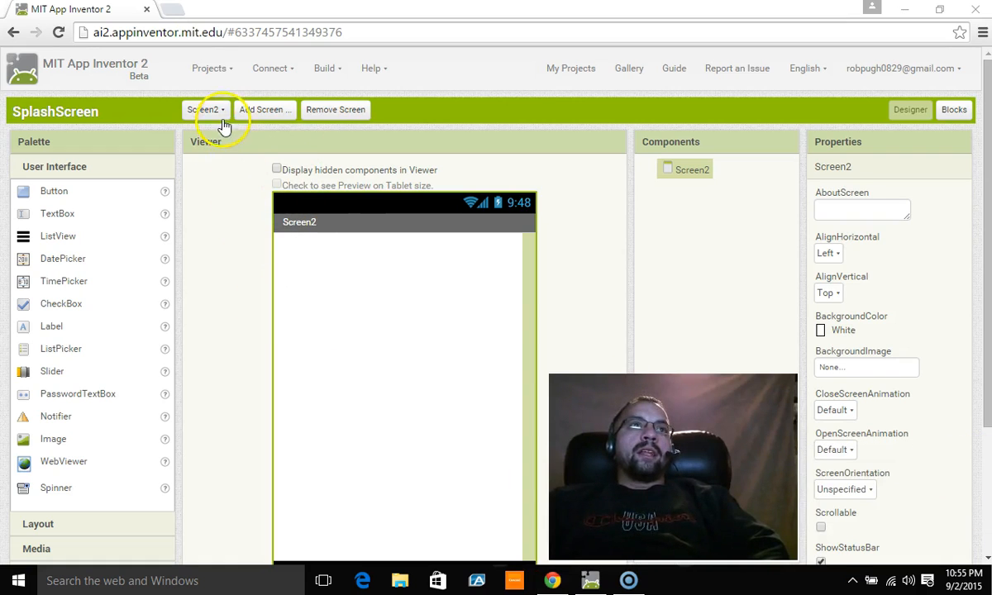
click(205, 109)
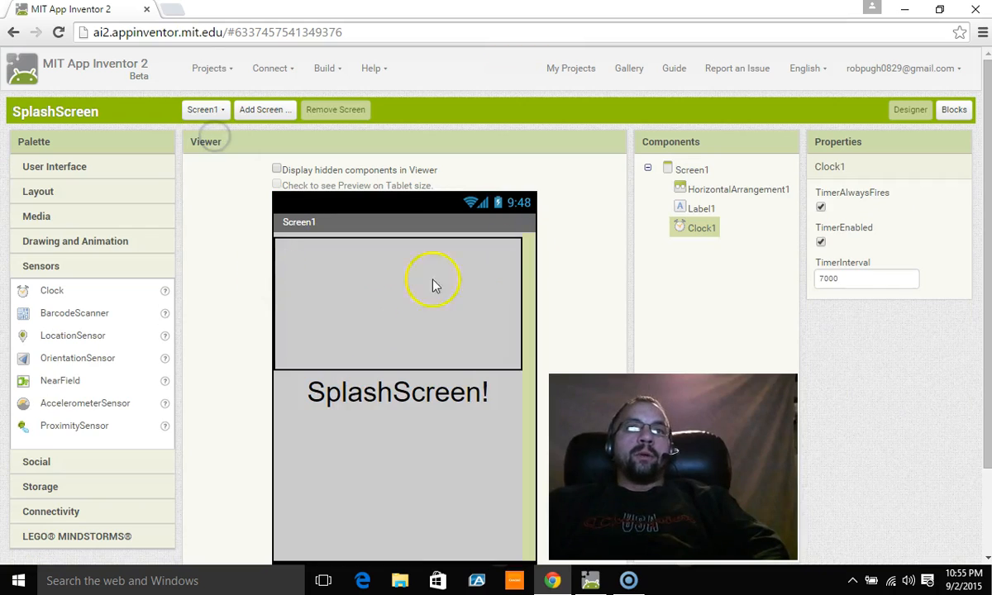
Step: Switch to the Blocks editor and show Clock1's available blocks
click(953, 109)
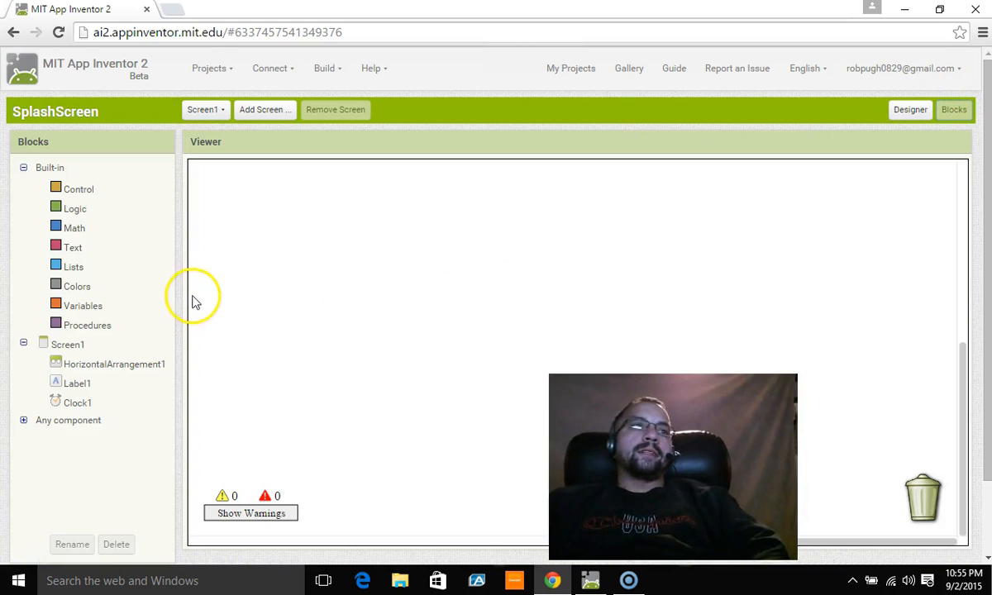
mouse_move(70, 407)
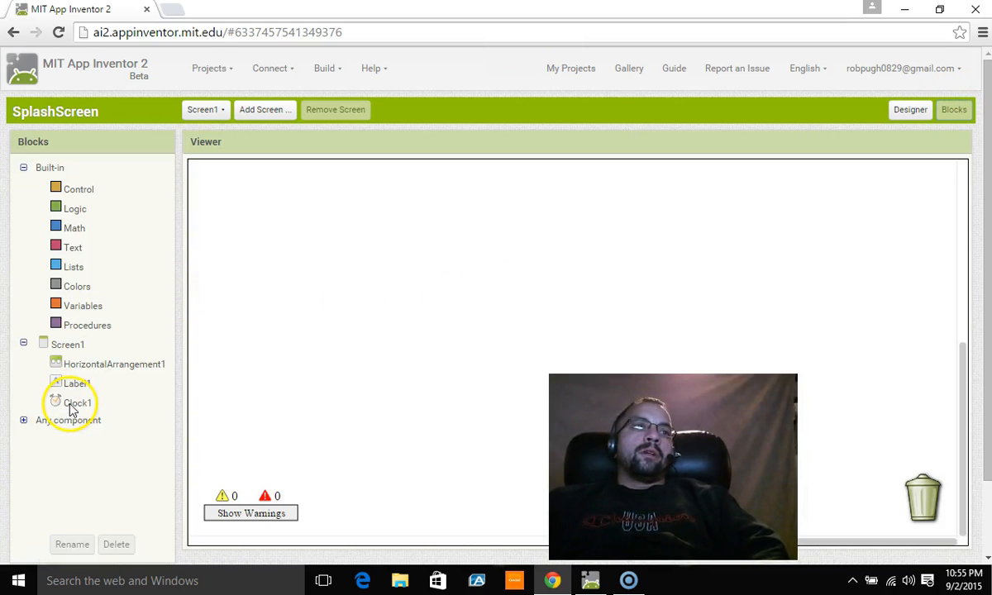
click(76, 403)
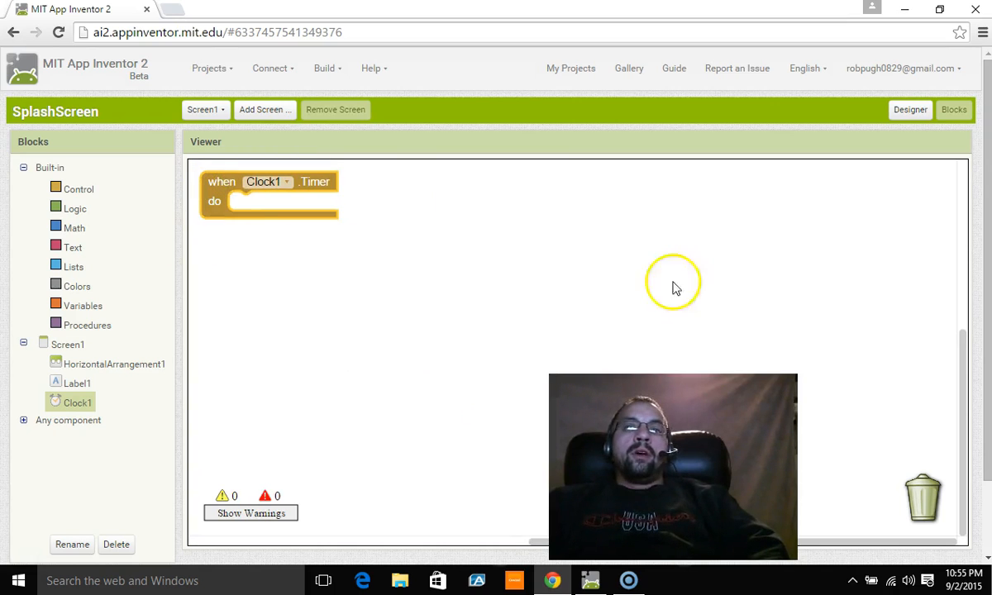
Step: Show the Control blocks to find 'open another screen' for the Clock1 Timer event
click(911, 109)
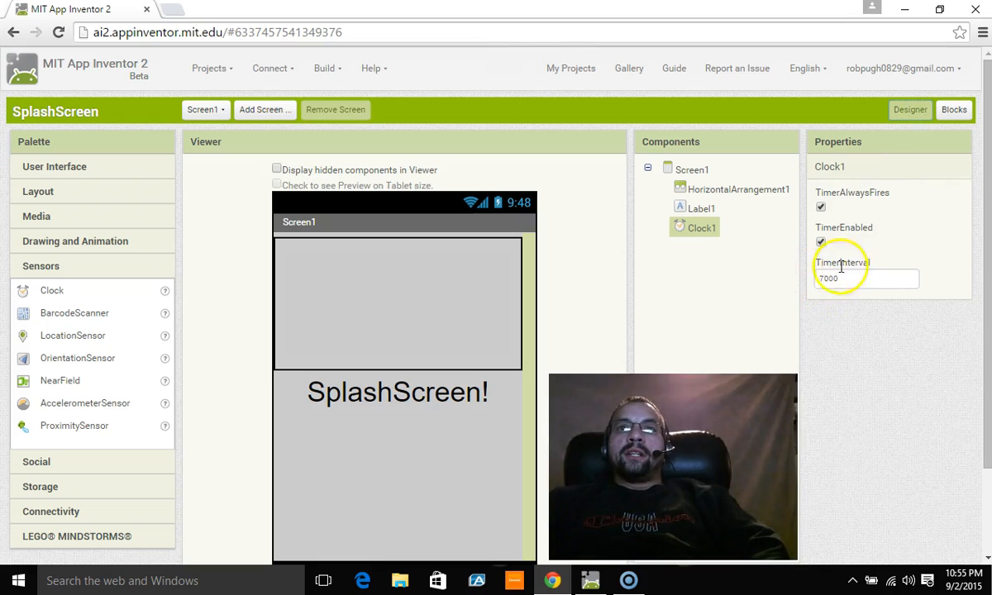
click(956, 110)
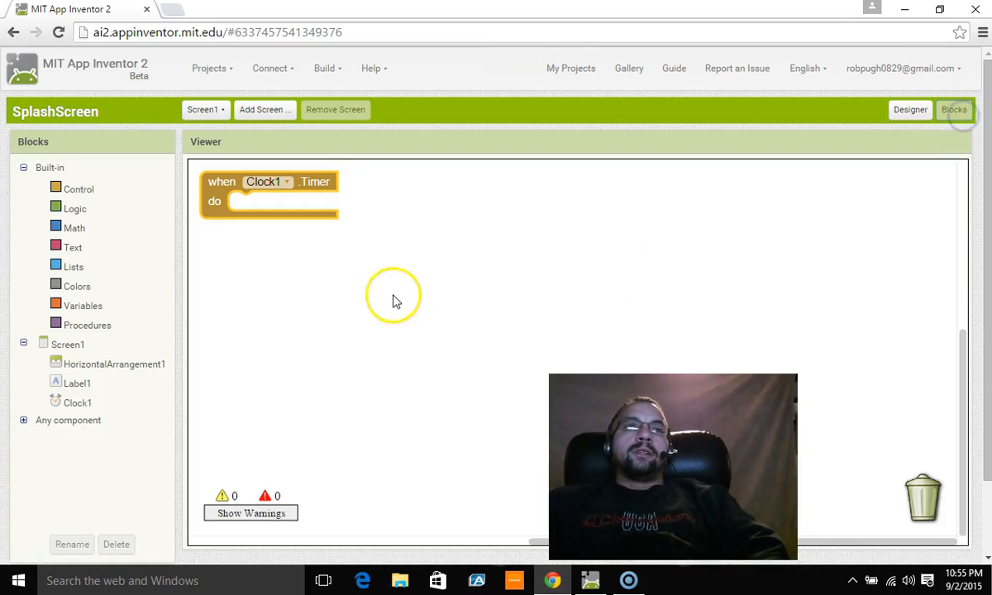
click(79, 189)
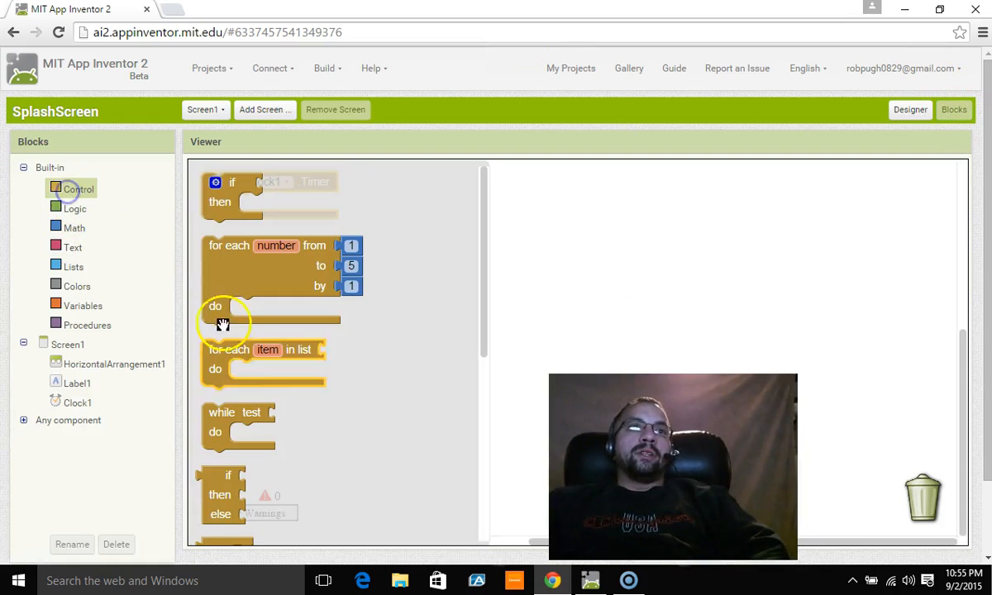
scroll(down, 3)
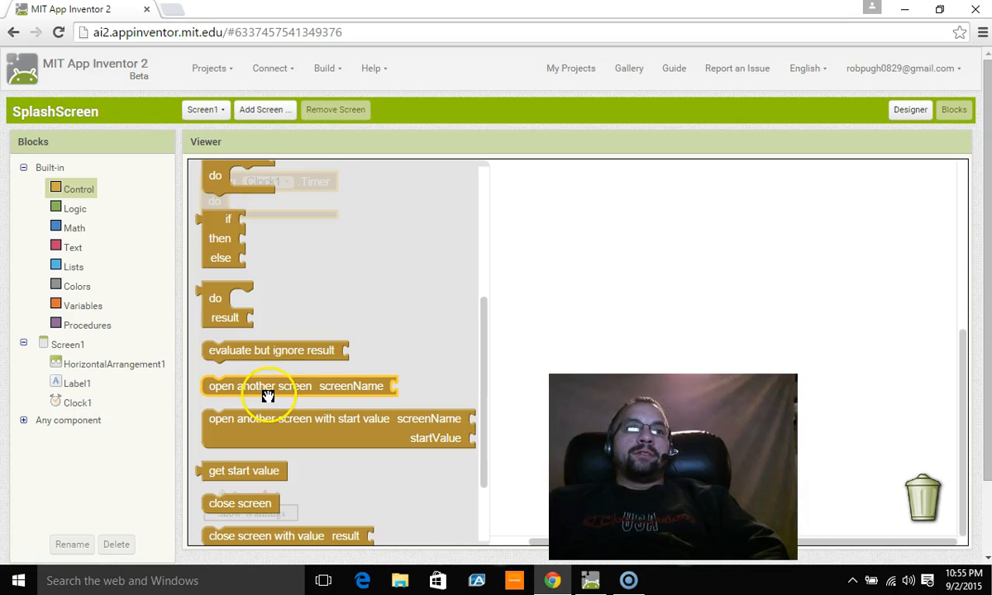
mouse_move(390, 384)
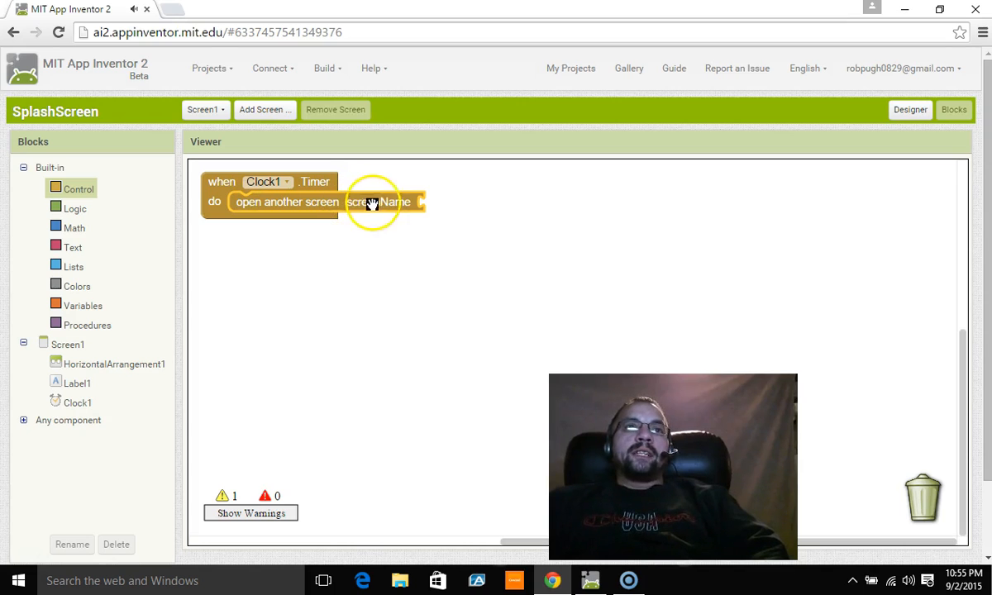
mouse_move(248, 208)
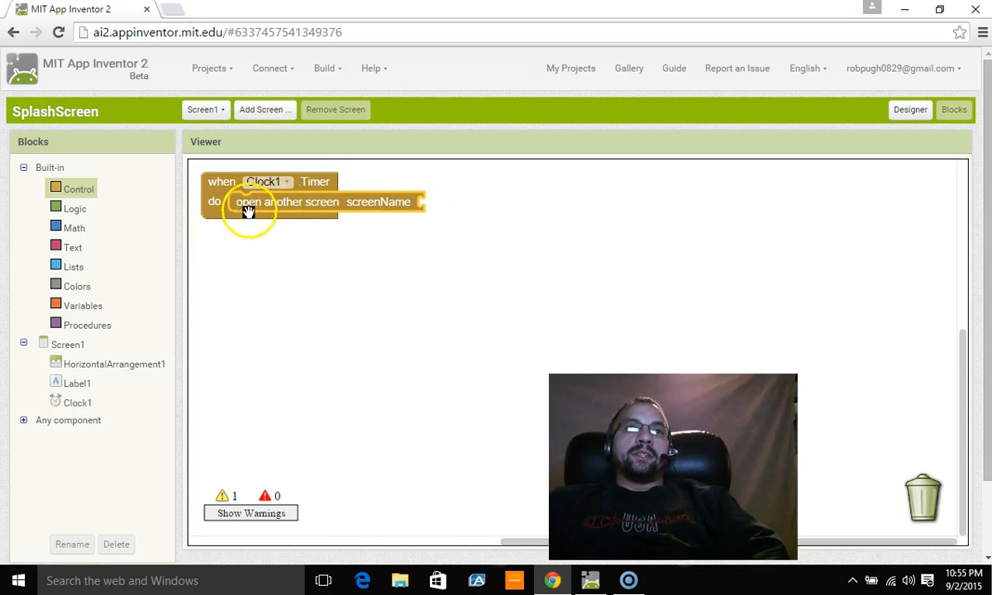
mouse_move(389, 202)
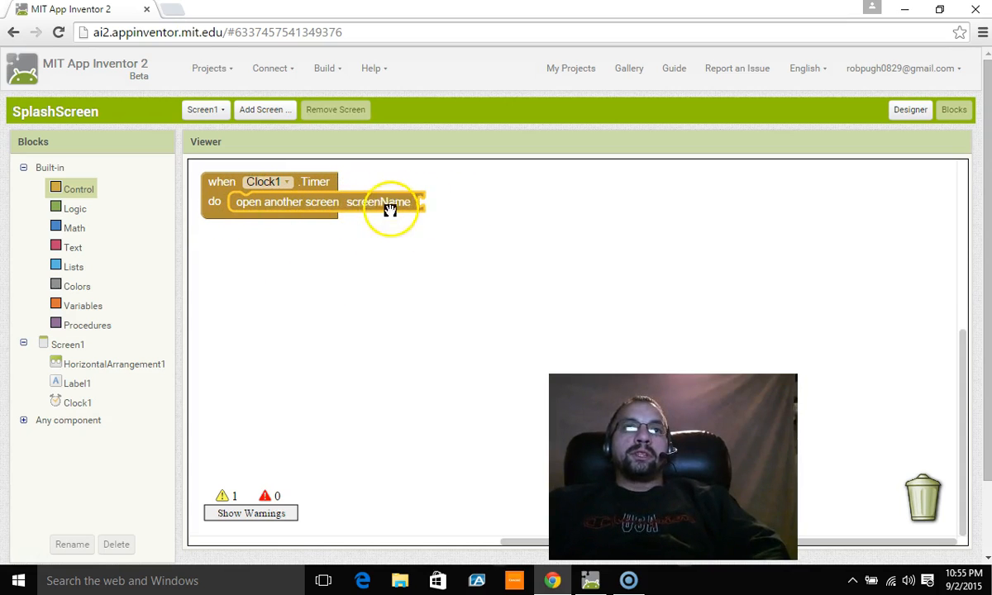
Step: Set the screenName of 'open another screen' to the text 'Screen2', then go to Screen2
click(72, 248)
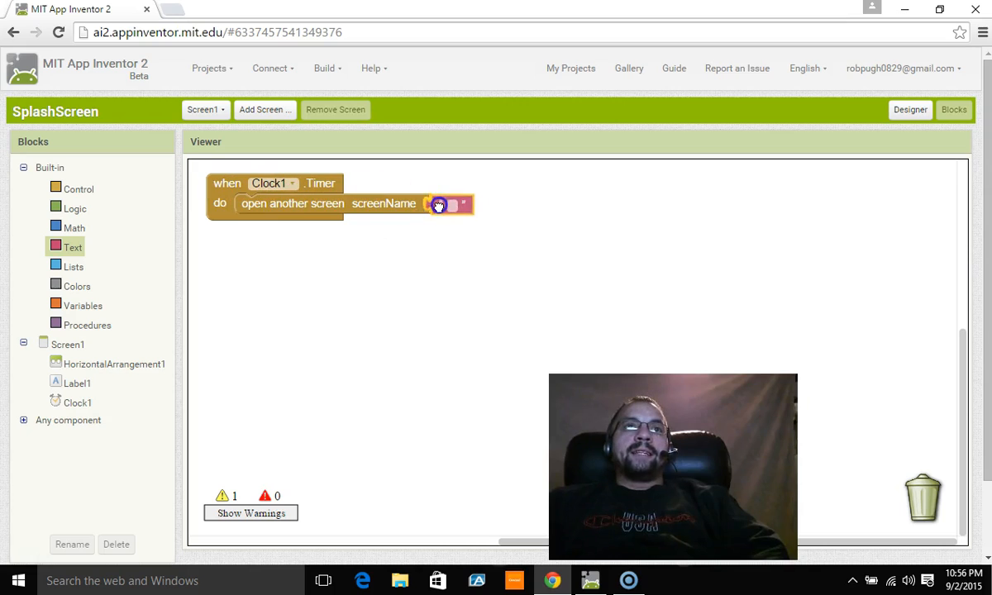
text(Sd)
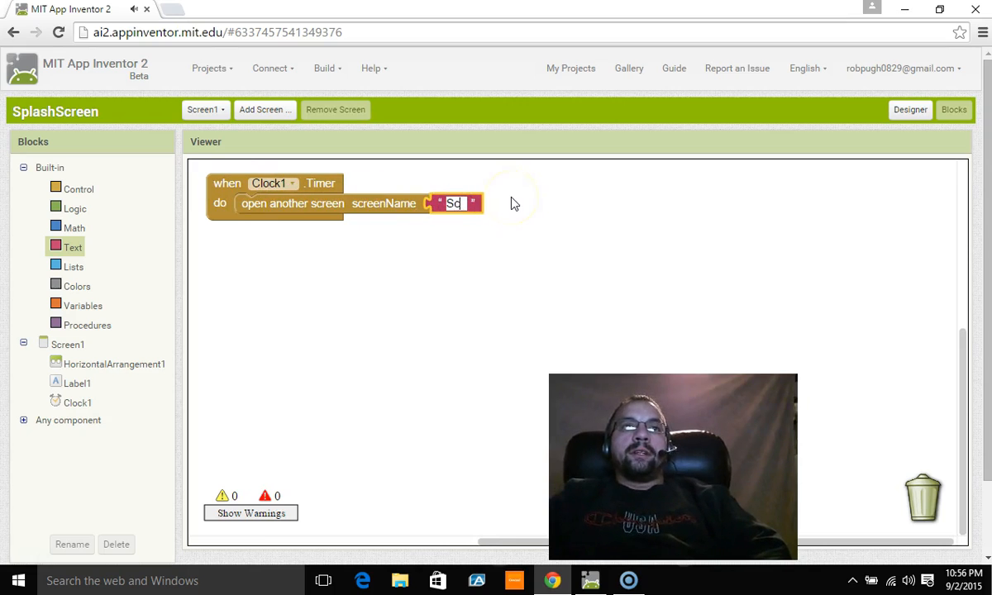
text(Screen2)
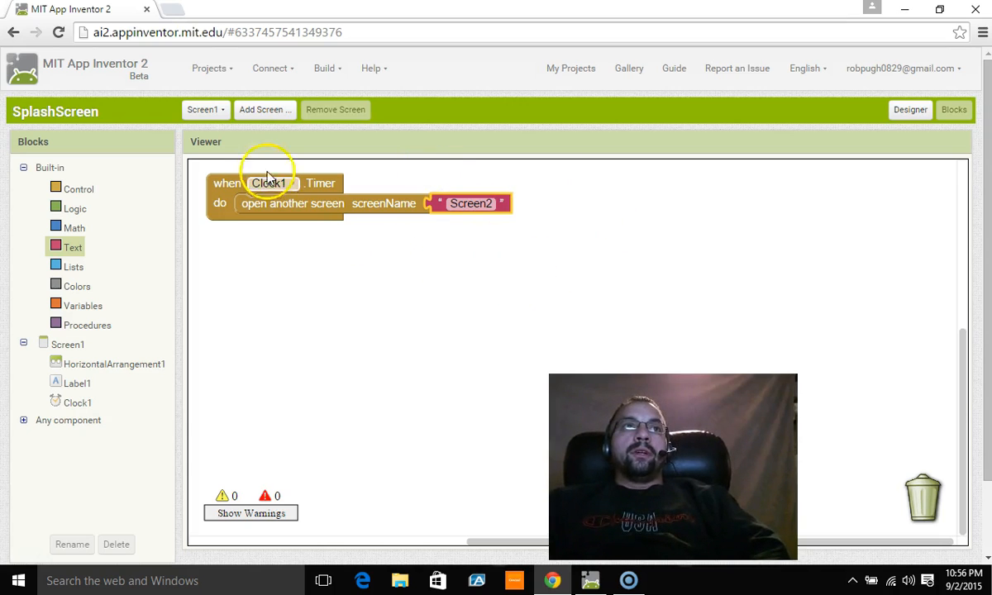
click(205, 109)
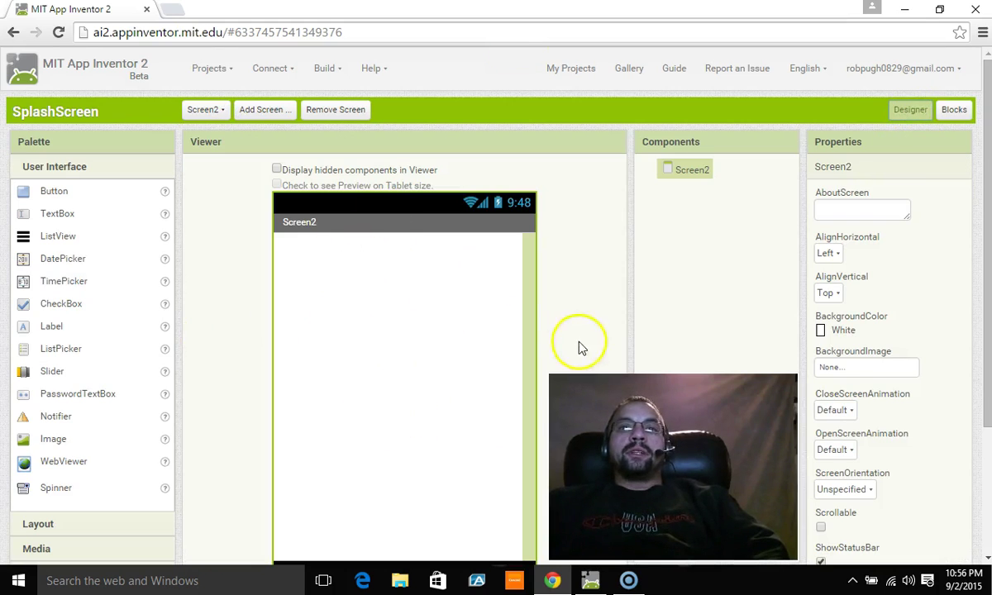
mouse_move(55, 334)
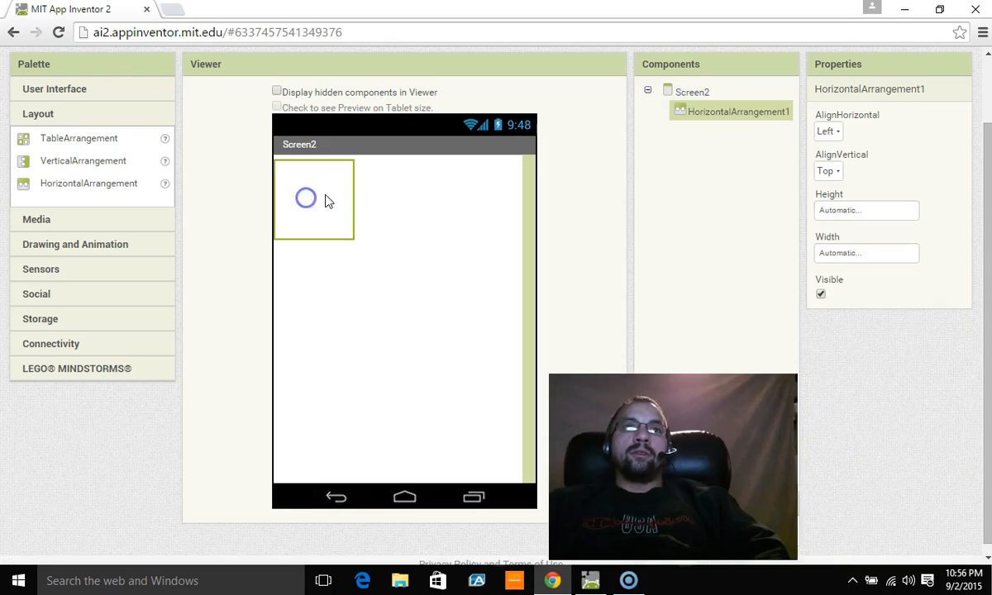
Step: Give Screen2's HorizontalArrangement1 Fill parent width and 40 percent height
click(866, 253)
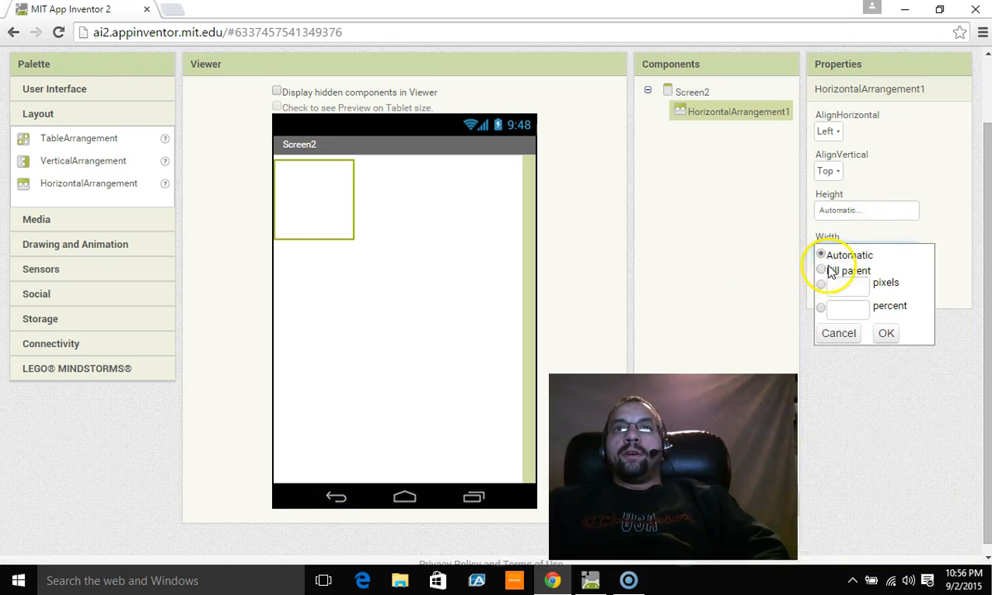
click(884, 334)
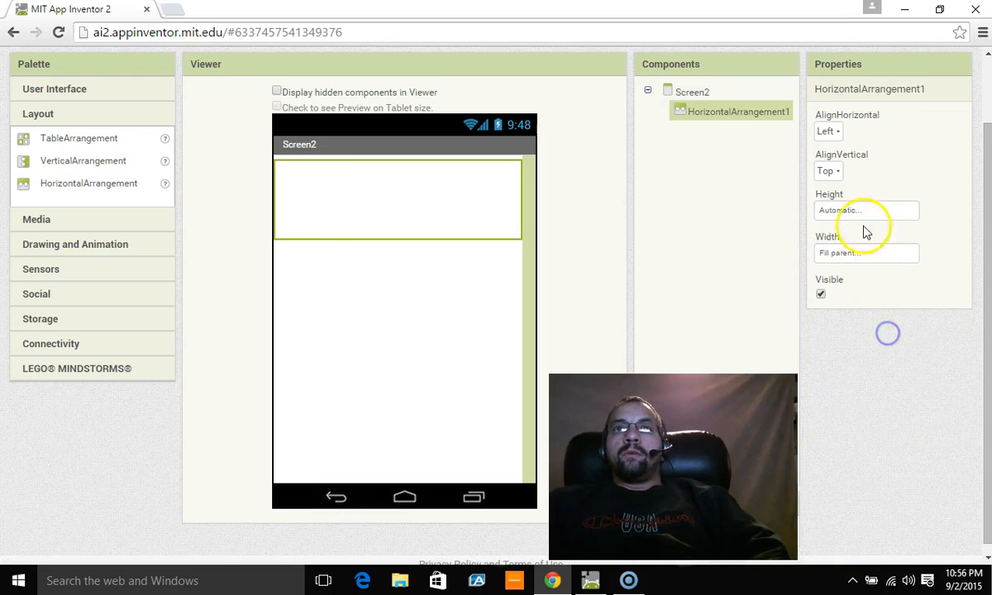
click(866, 210)
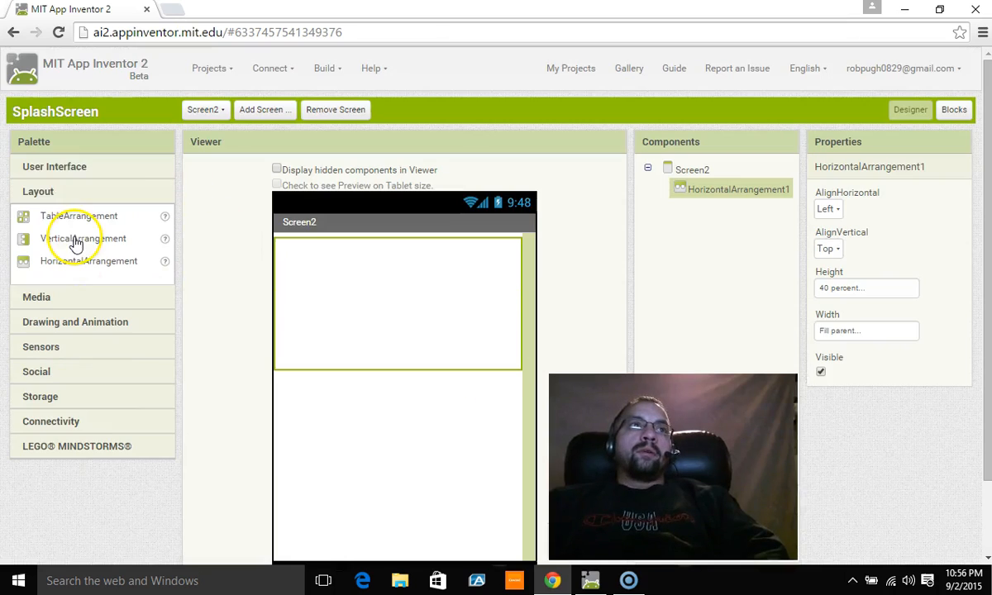
Step: Add Label1 to Screen2 reading 'This is Screen2!' at font size 30
click(54, 166)
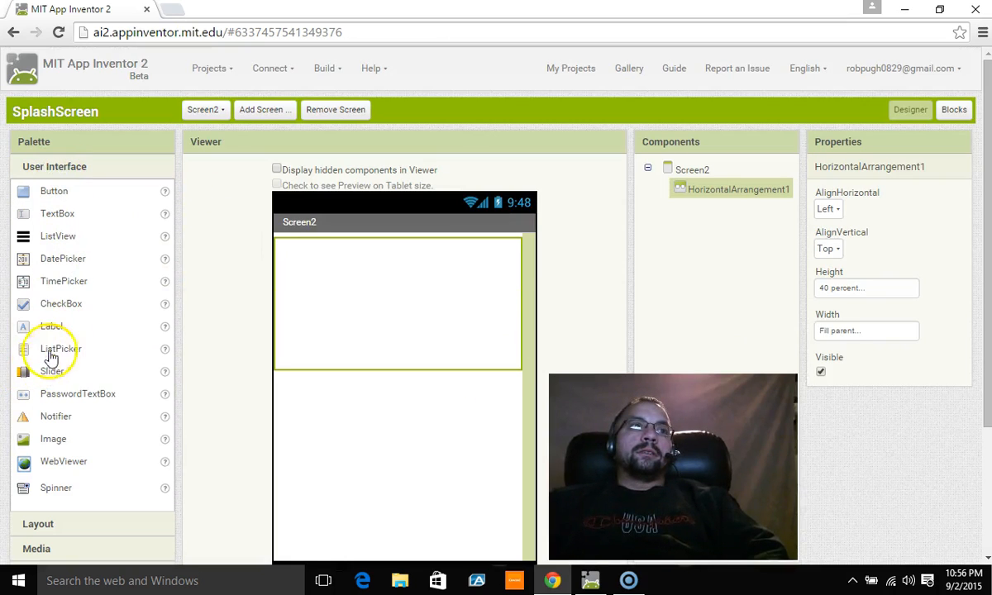
drag(51, 326, 308, 381)
text(T)
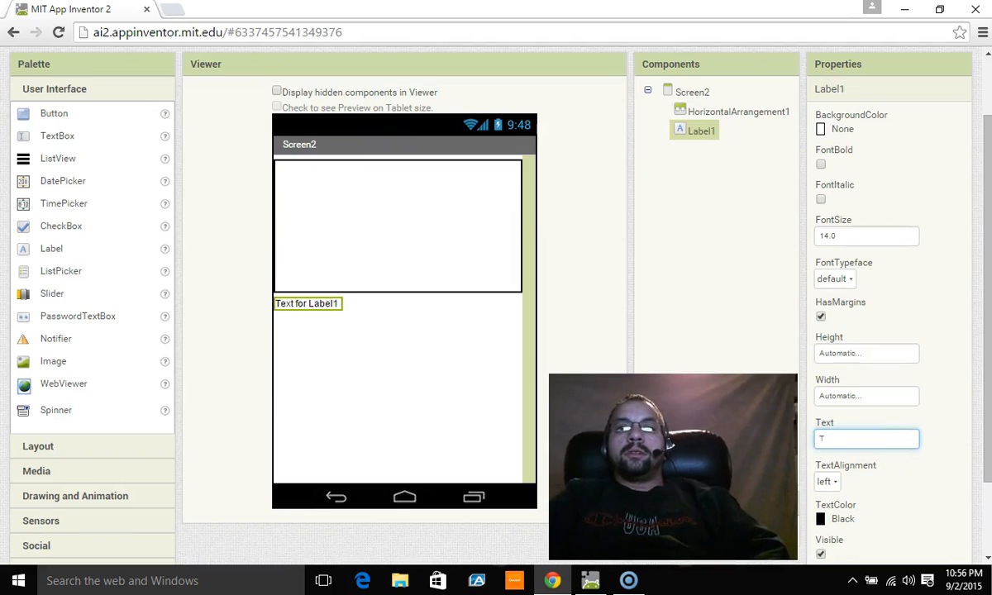
text(his is Screen2!)
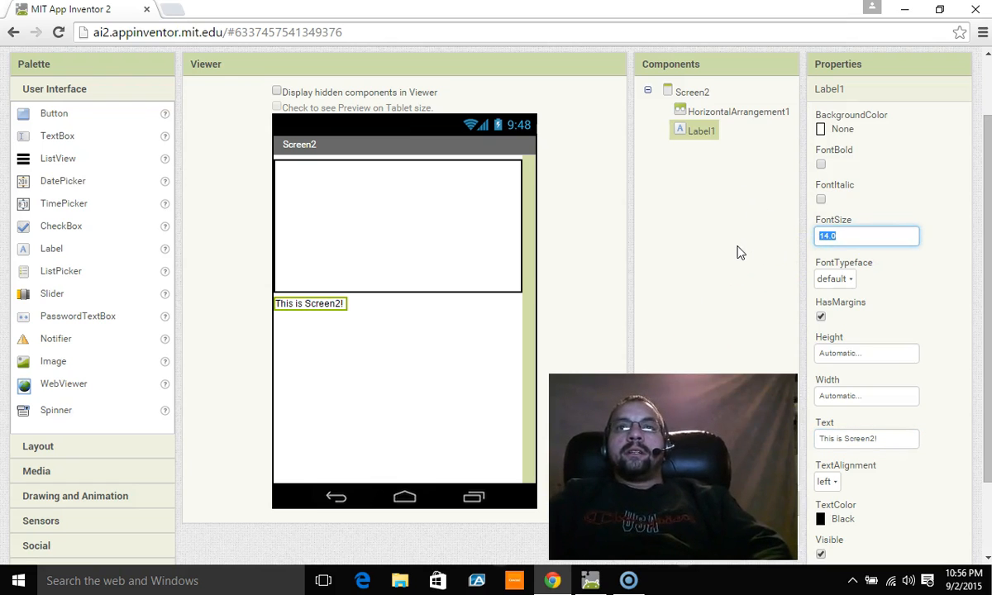
text(30)
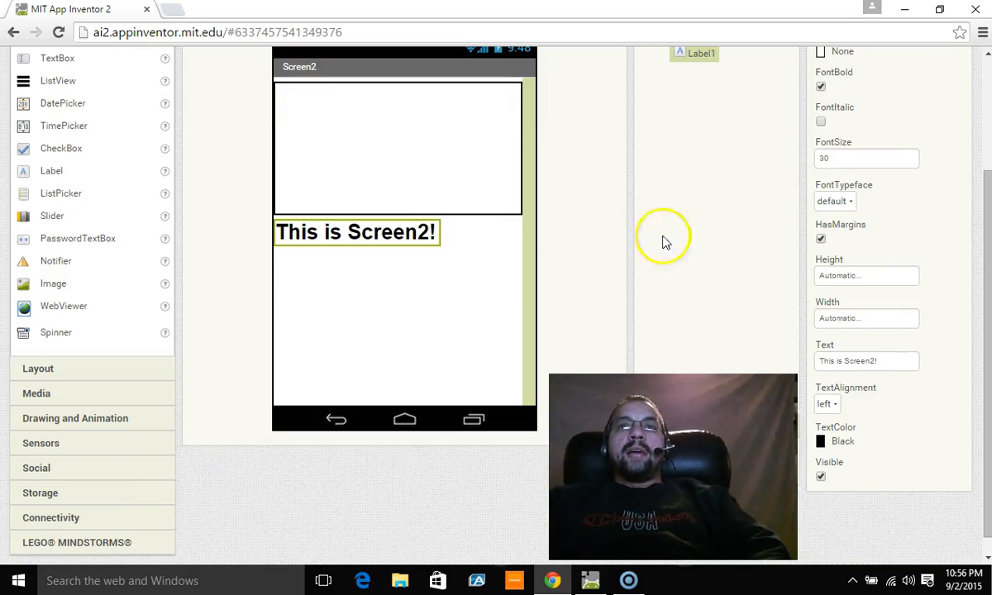
Step: Make the label bold, Fill parent width and center-aligned
click(866, 318)
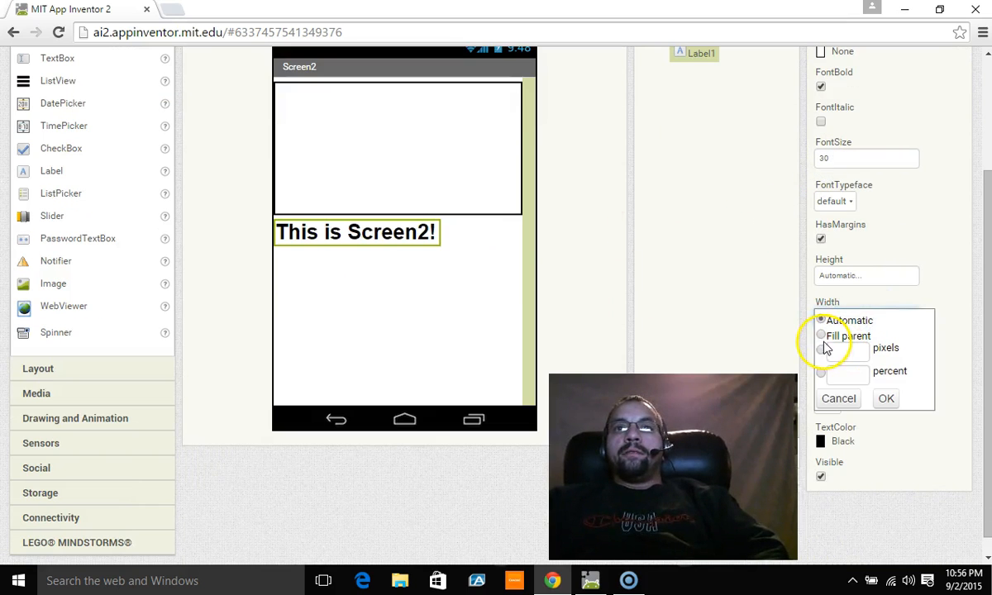
click(886, 398)
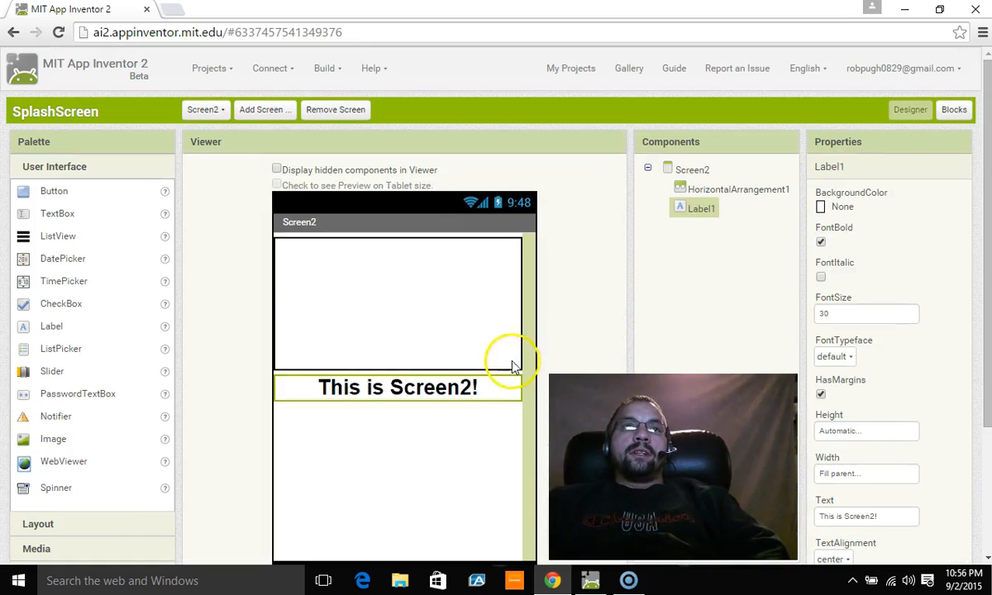
mouse_move(513, 360)
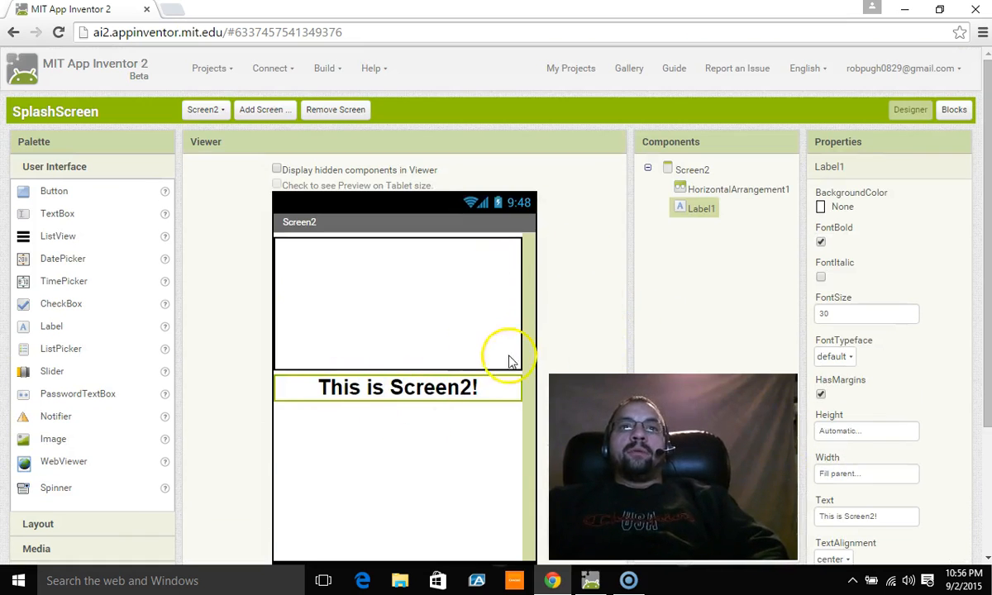
mouse_move(324, 346)
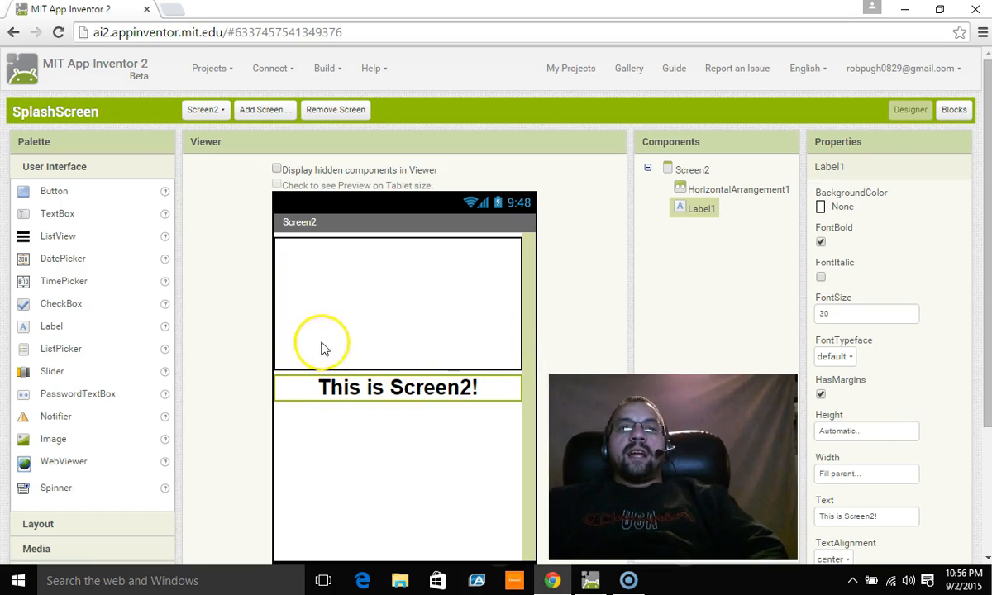
mouse_move(400, 348)
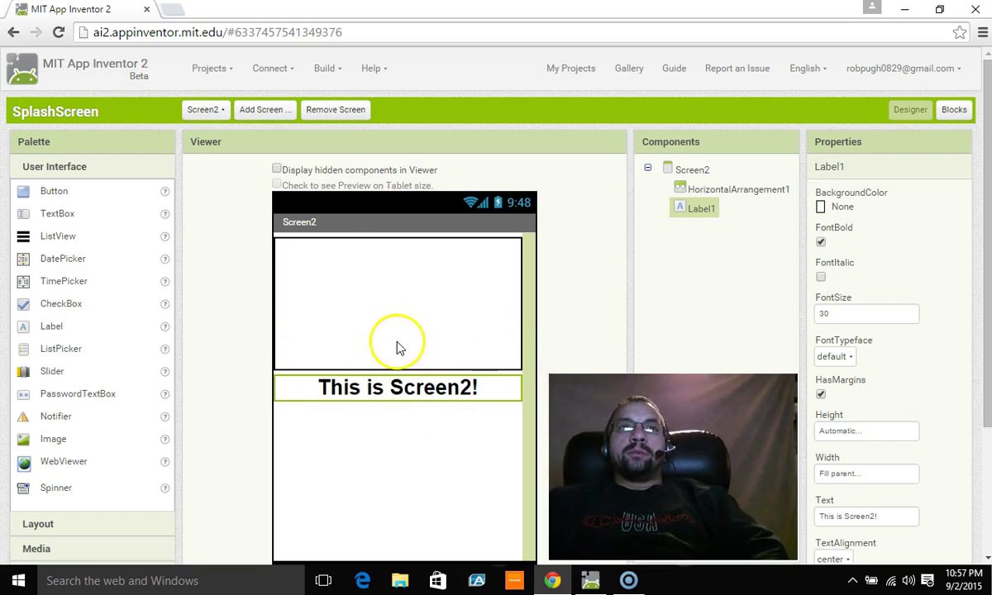
scroll(down, 3)
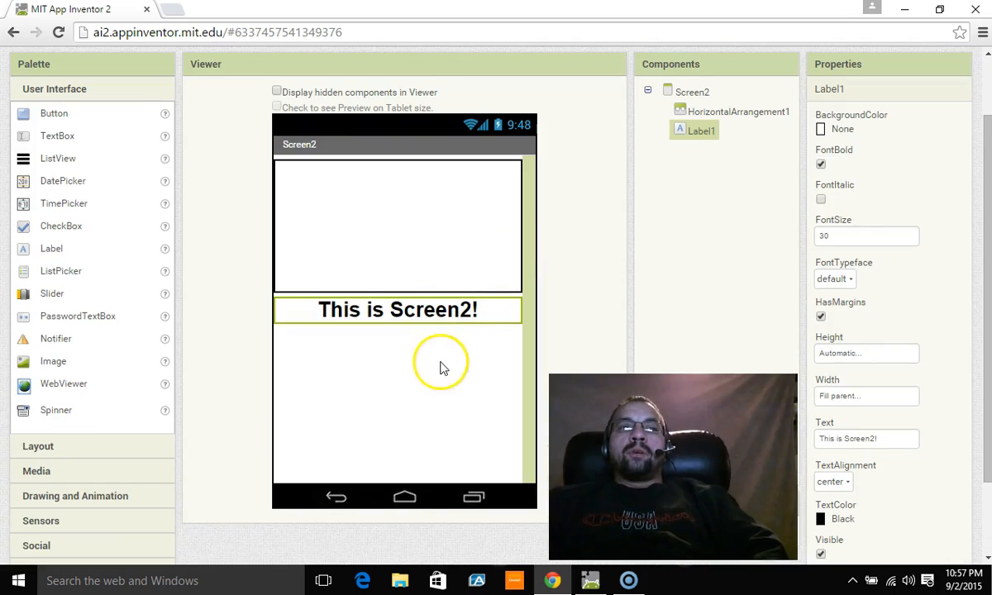
mouse_move(453, 431)
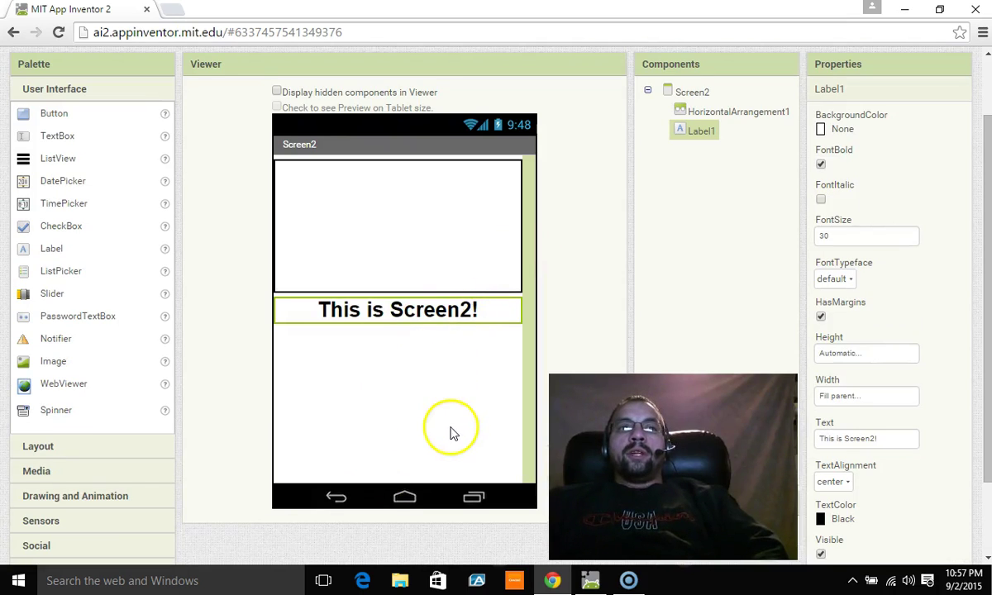
mouse_move(228, 496)
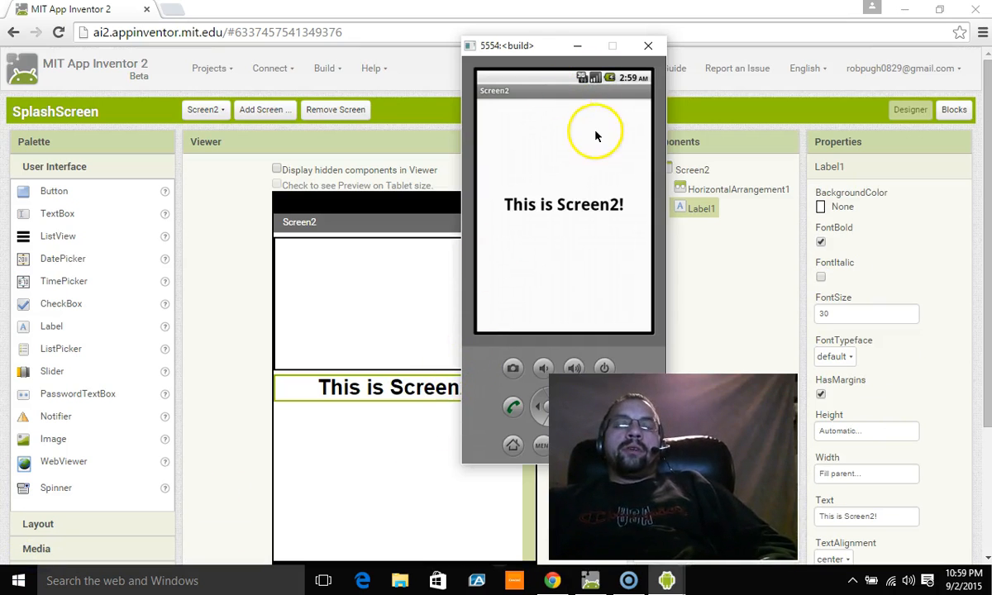
mouse_move(192, 569)
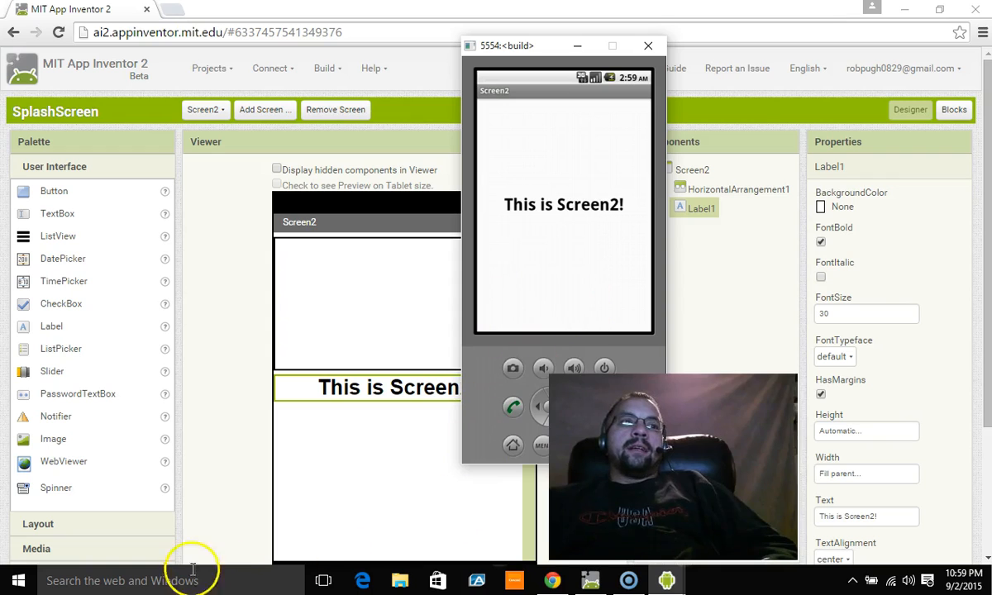
mouse_move(304, 459)
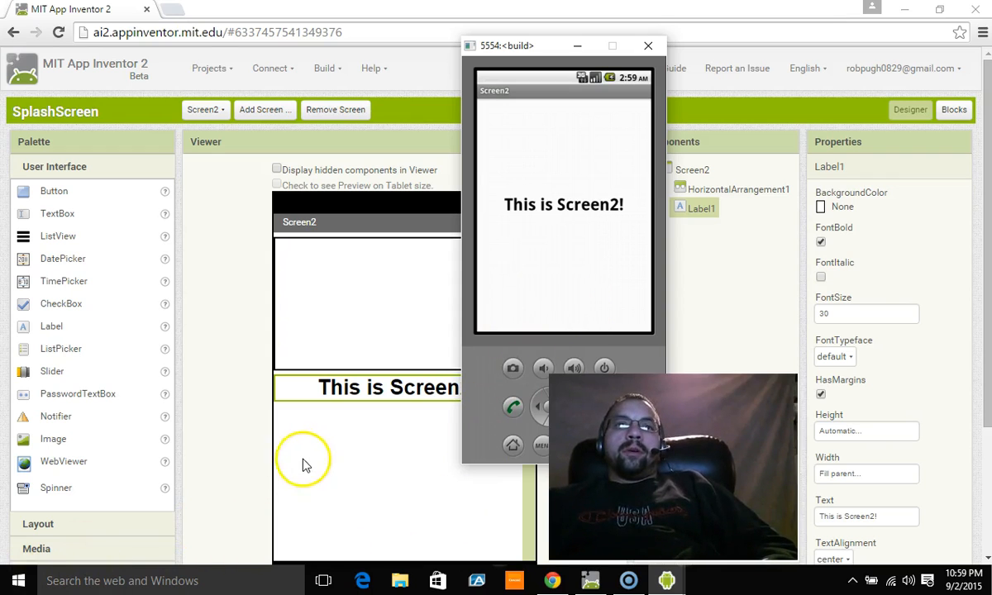
mouse_move(542, 56)
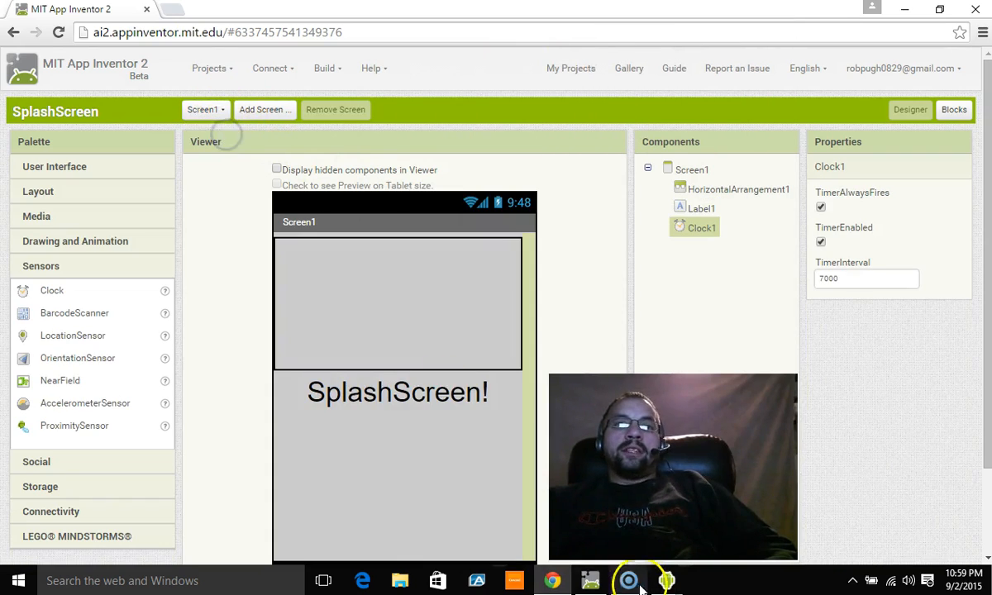
Step: Relaunch the app in the emulator, confirm SplashScreen! switches to 'This is Screen2!', and move the emulator aside
click(627, 580)
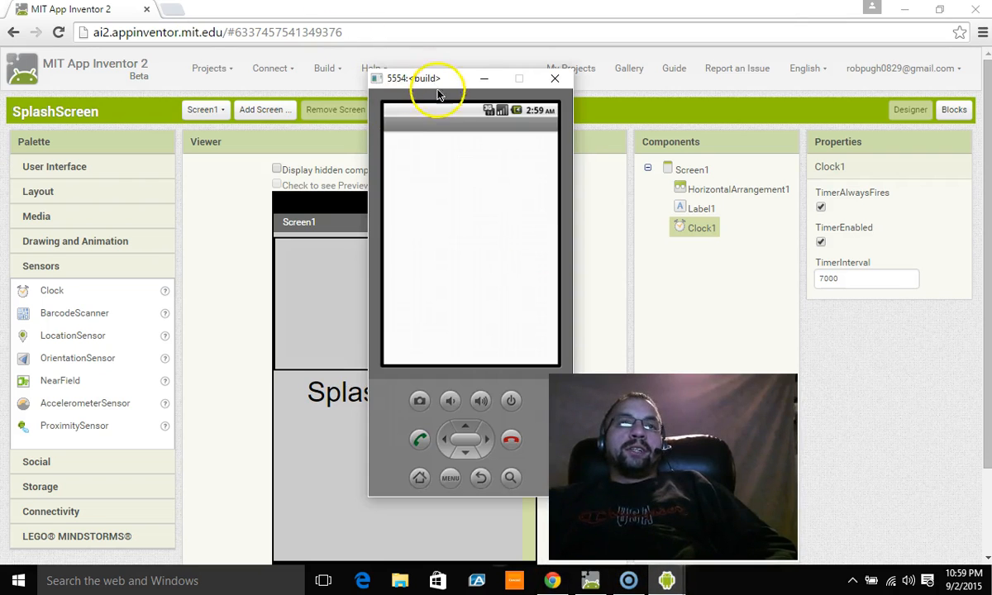
mouse_move(463, 314)
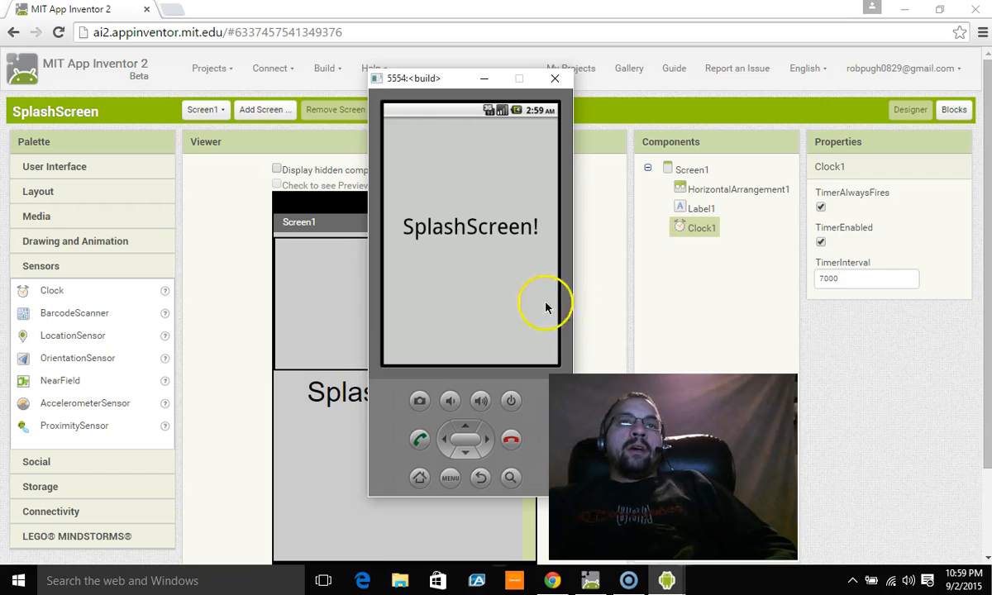
mouse_move(337, 147)
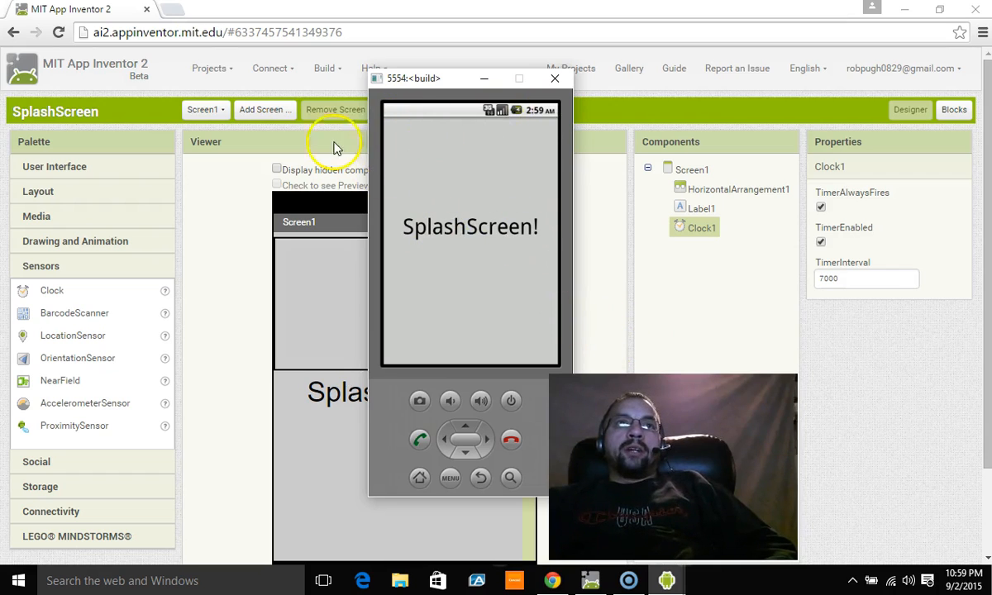
mouse_move(526, 248)
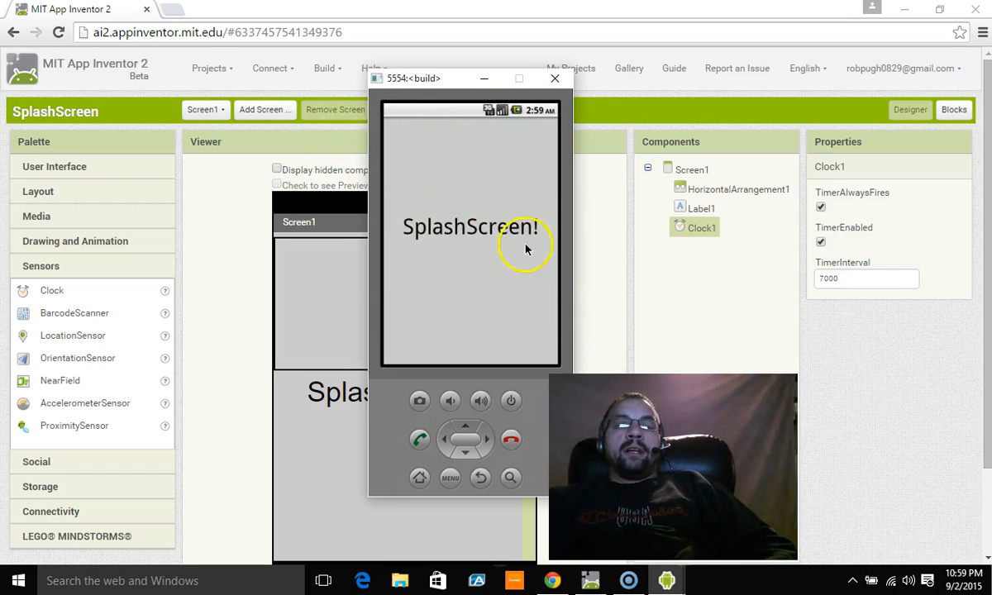
click(952, 109)
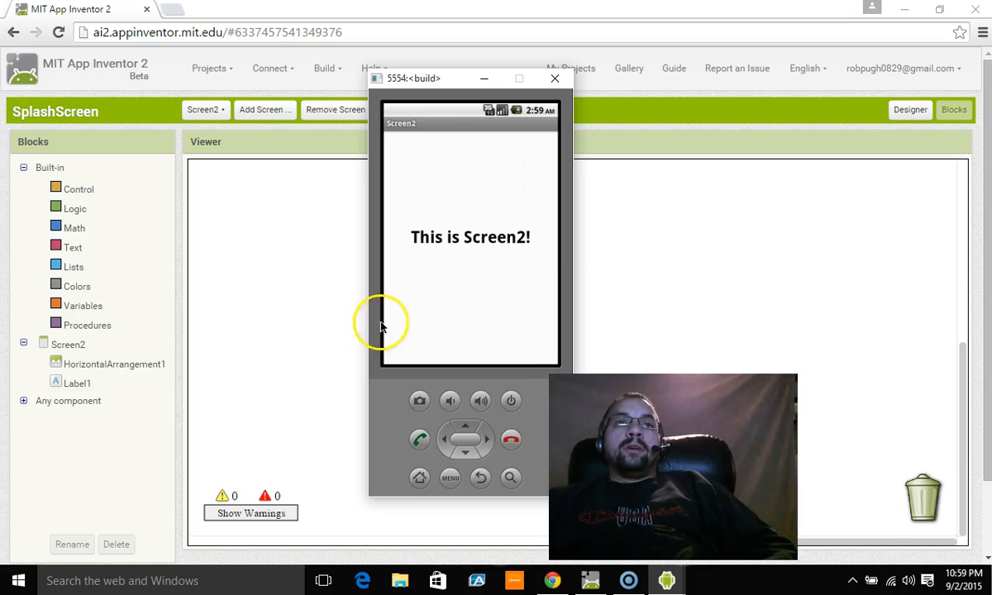
mouse_move(332, 397)
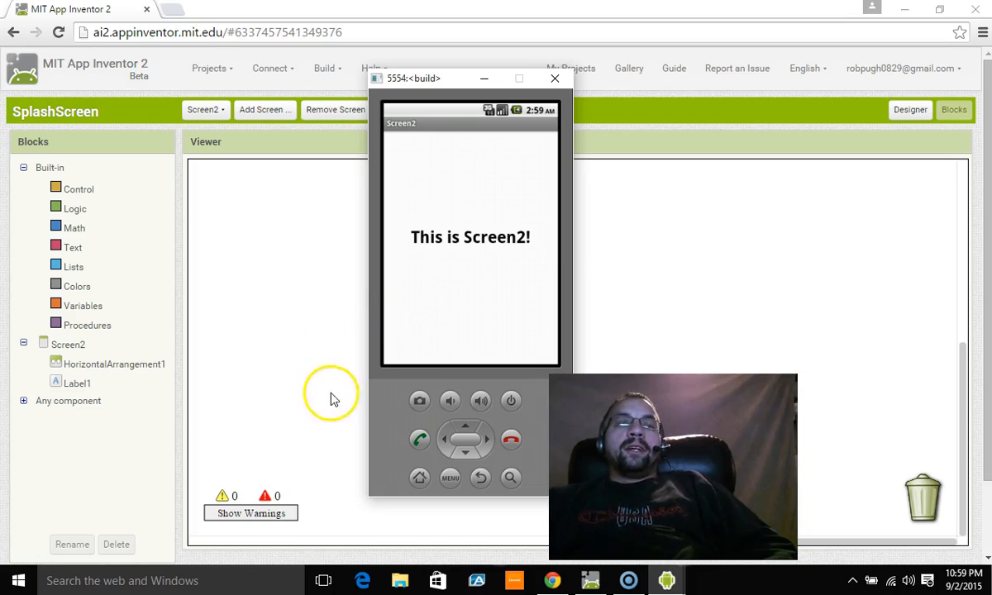
mouse_move(322, 361)
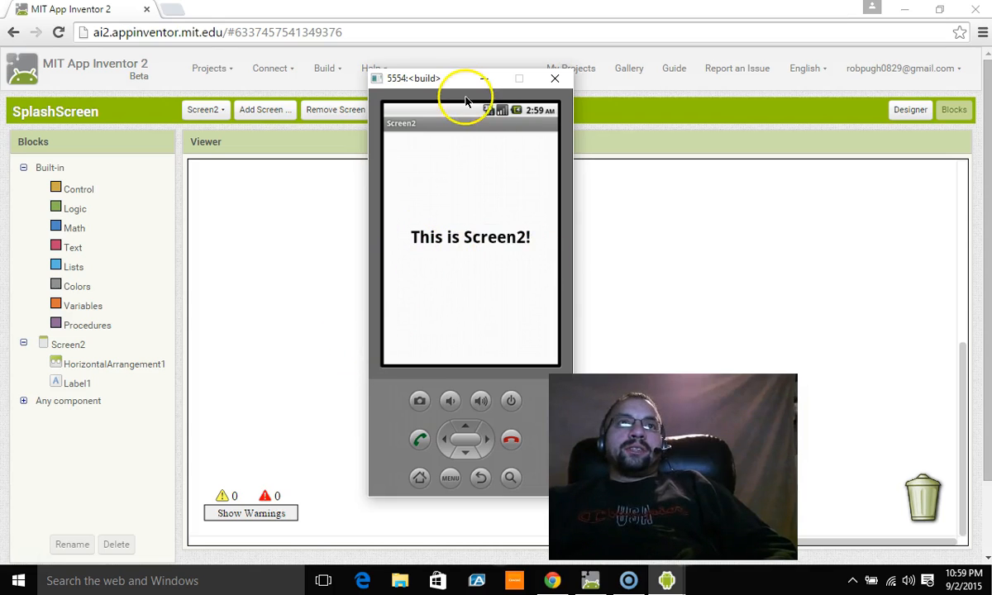
drag(467, 78, 415, 131)
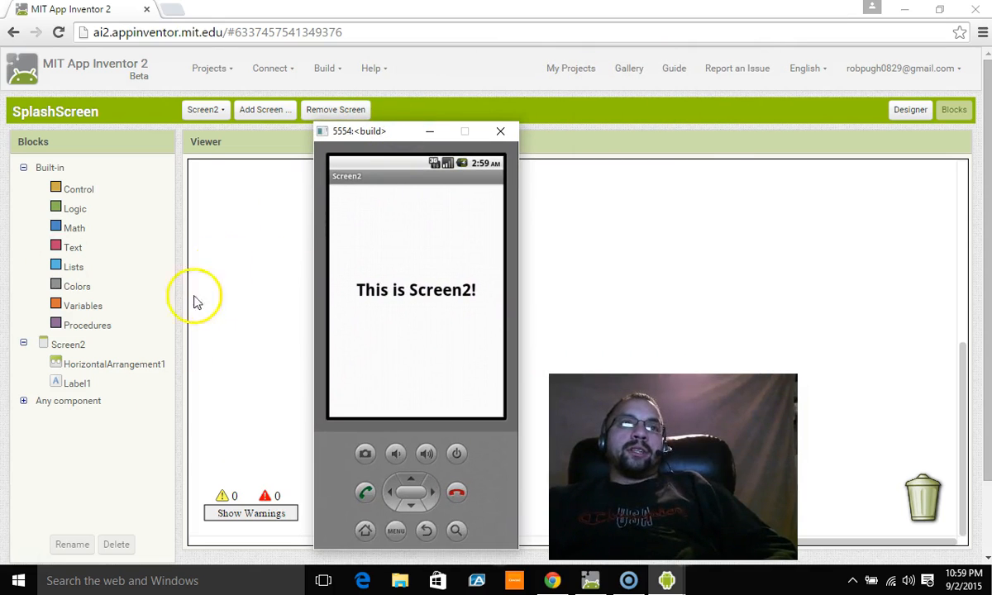
mouse_move(252, 273)
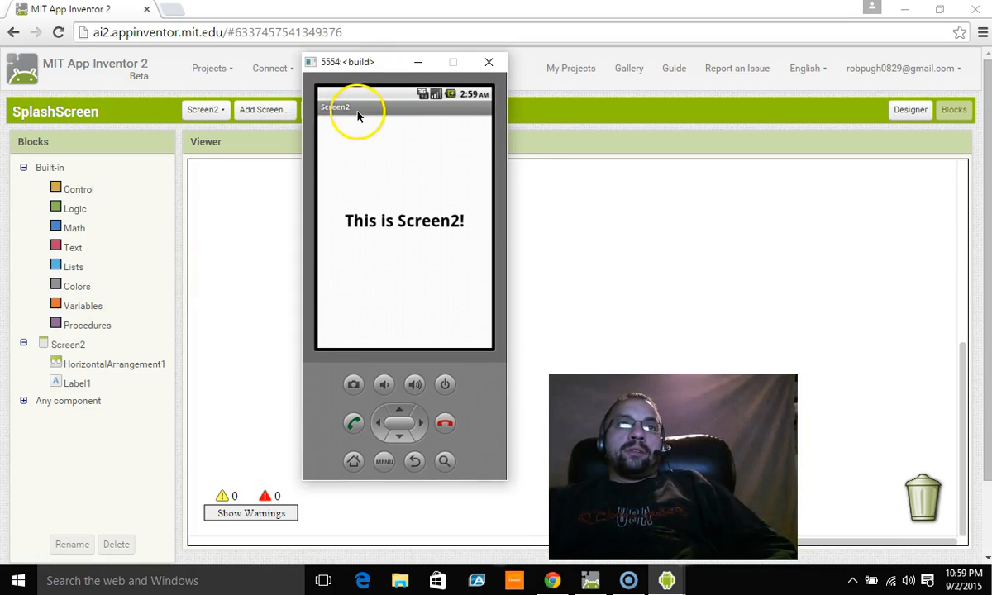
mouse_move(483, 213)
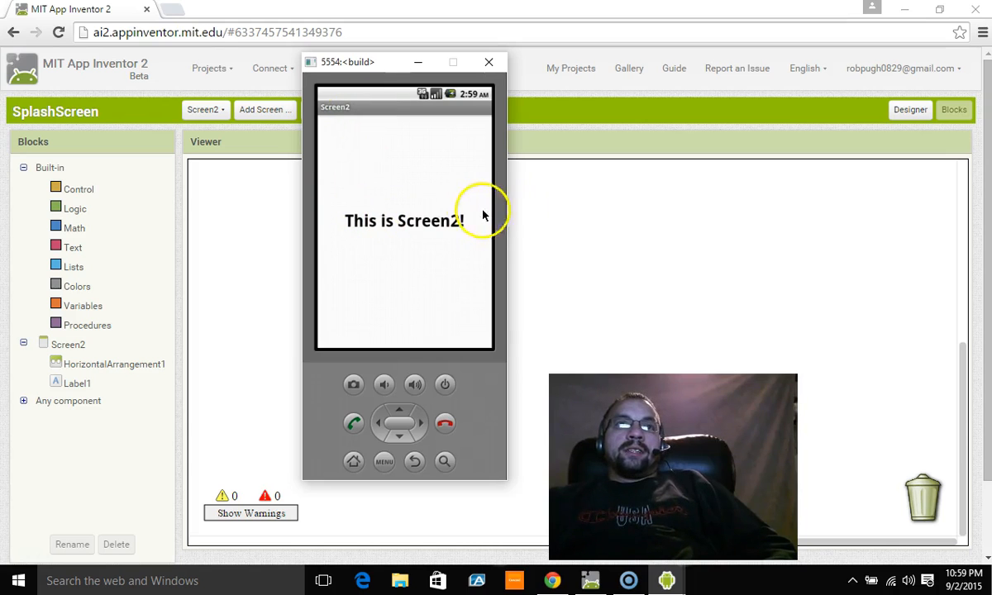
Step: Return to Screen2's Designer view with the bold 'This is Screen2!' label
click(909, 109)
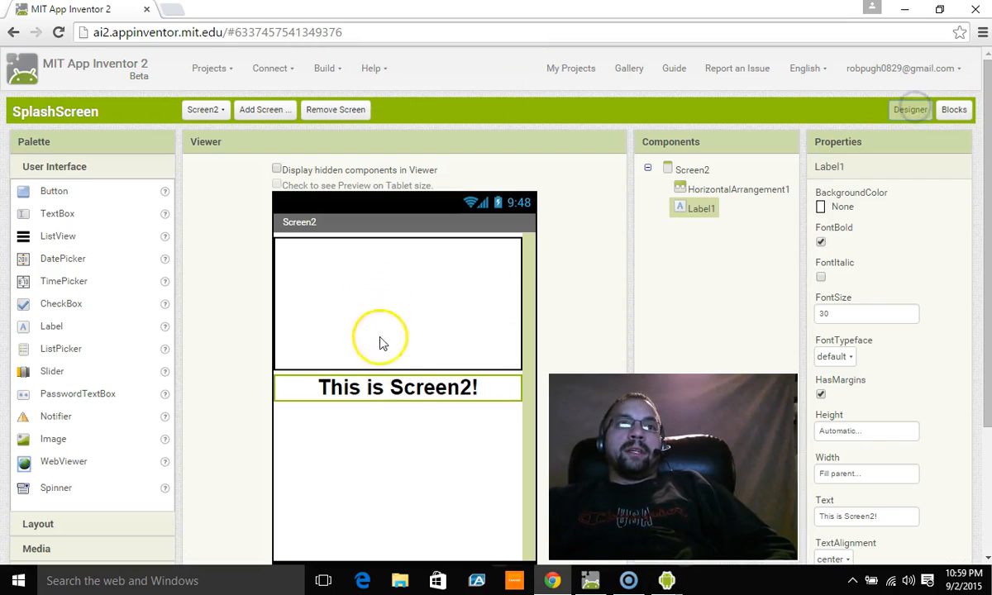
mouse_move(498, 354)
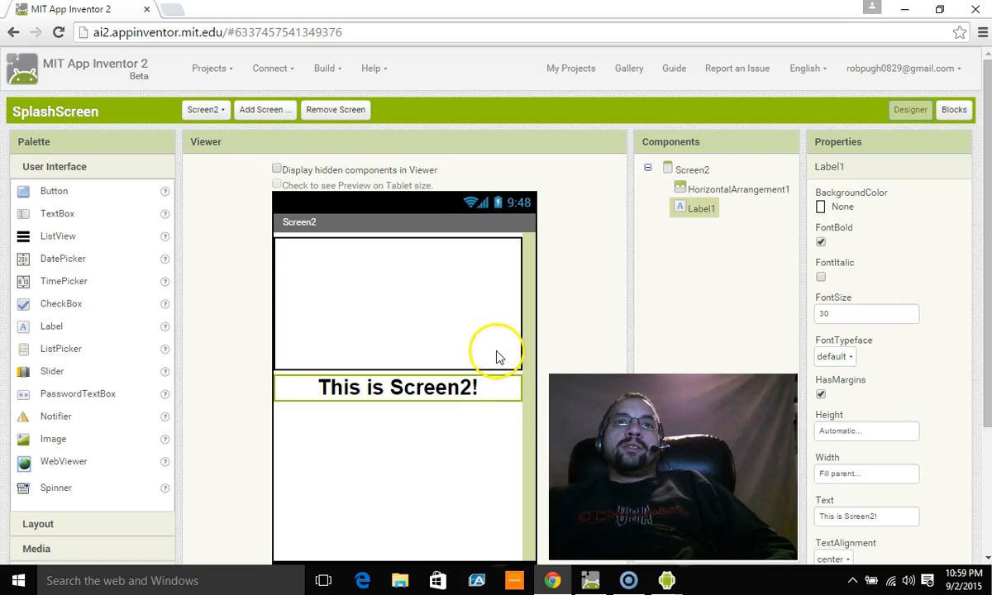
mouse_move(352, 375)
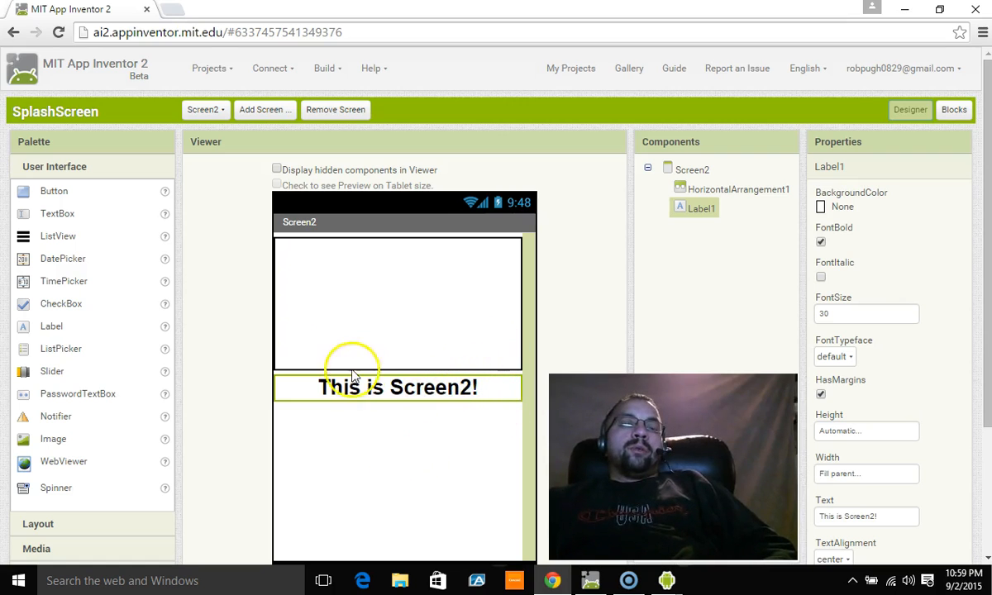
mouse_move(235, 271)
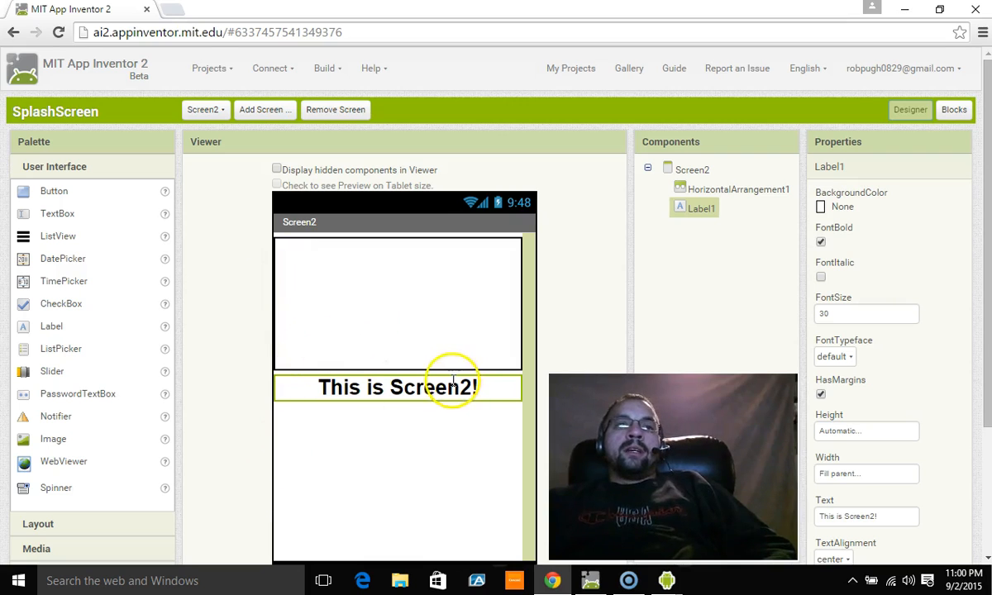
mouse_move(512, 367)
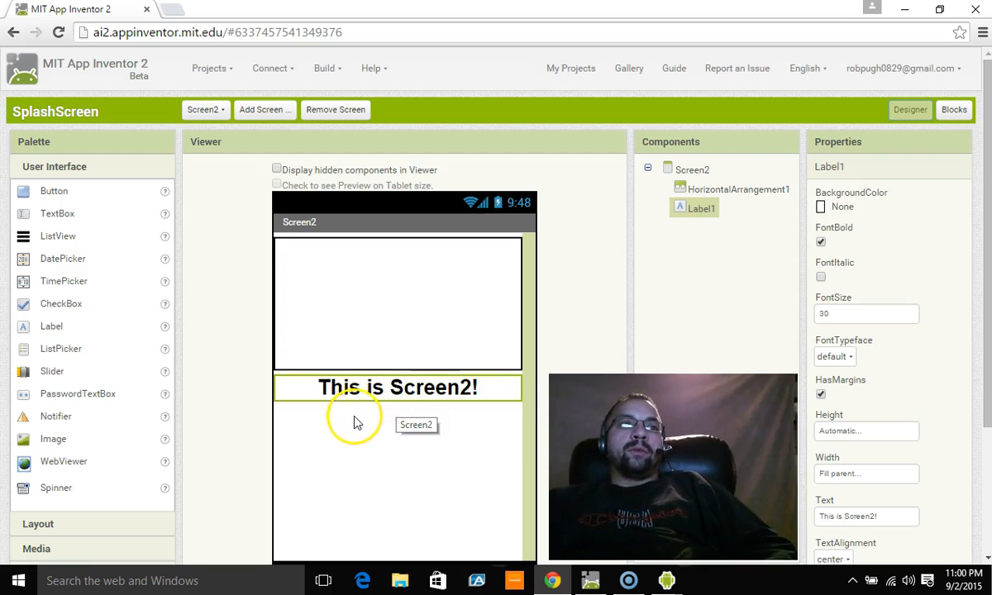
mouse_move(75, 553)
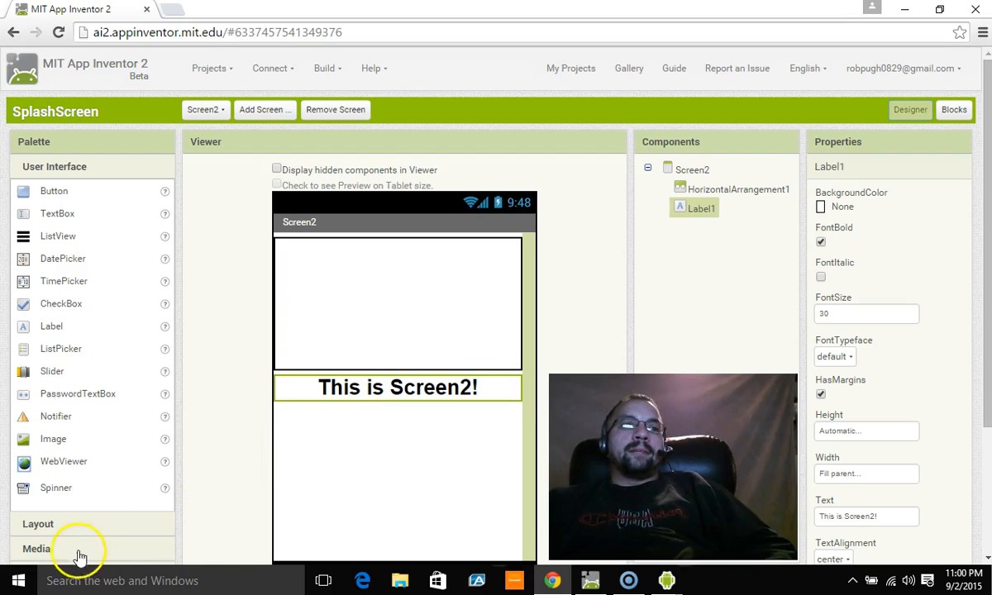